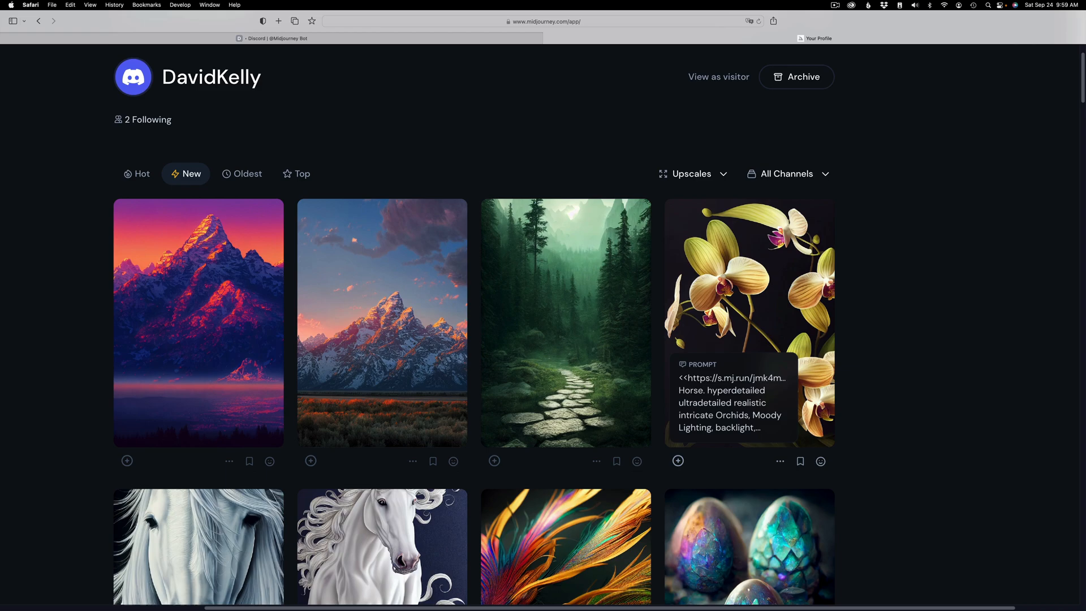
# Scroll through the Midjourney gallery of generated artwork before heading to the Topaz Photo AI page.
pyautogui.scroll(-3)
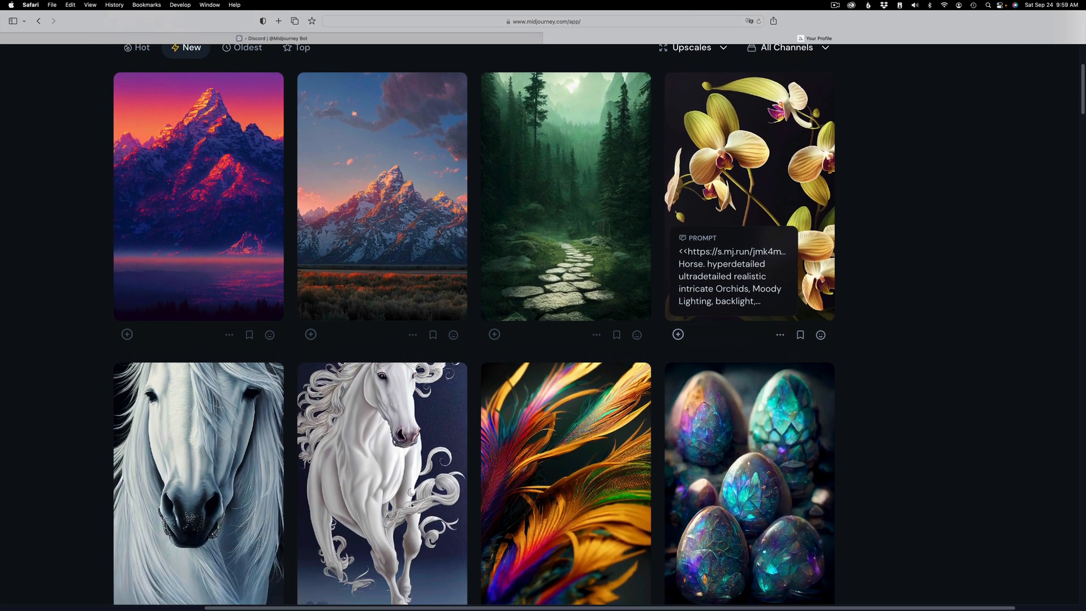
pyautogui.scroll(-3)
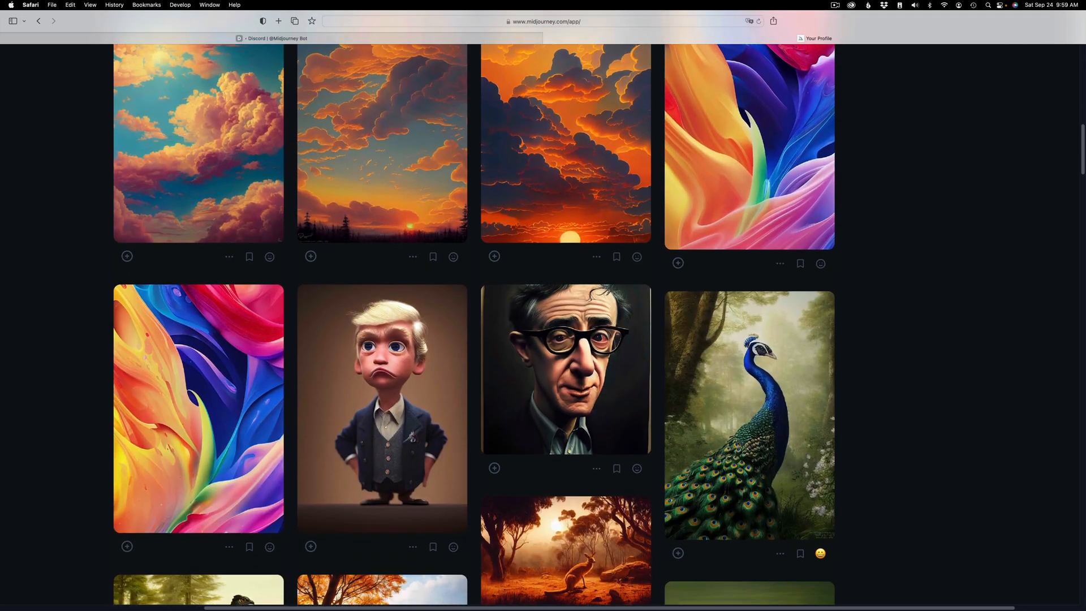
pyautogui.scroll(-3)
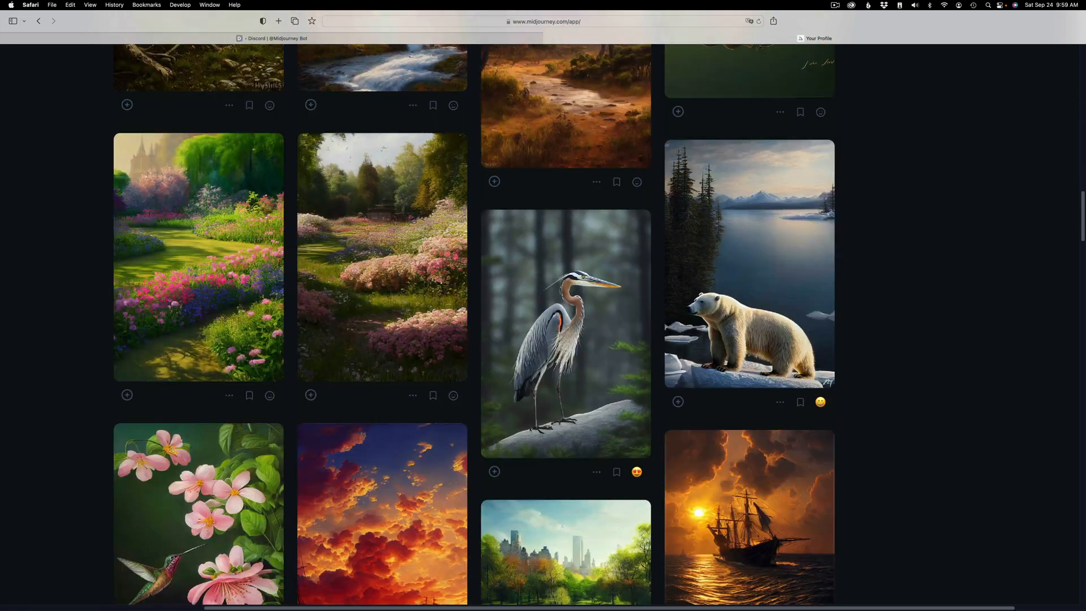
pyautogui.scroll(-3)
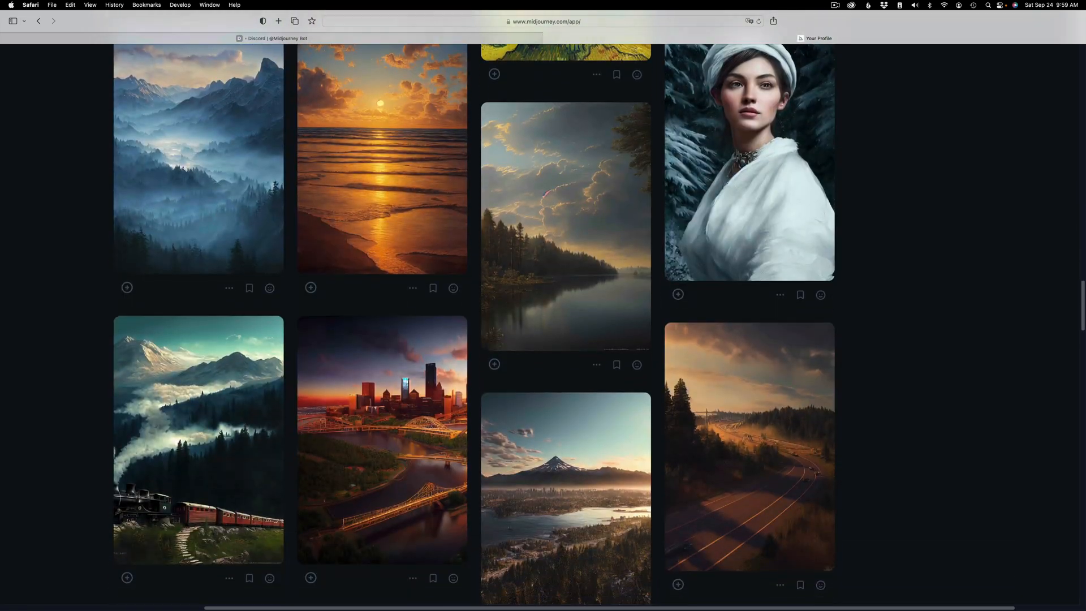
pyautogui.scroll(-3)
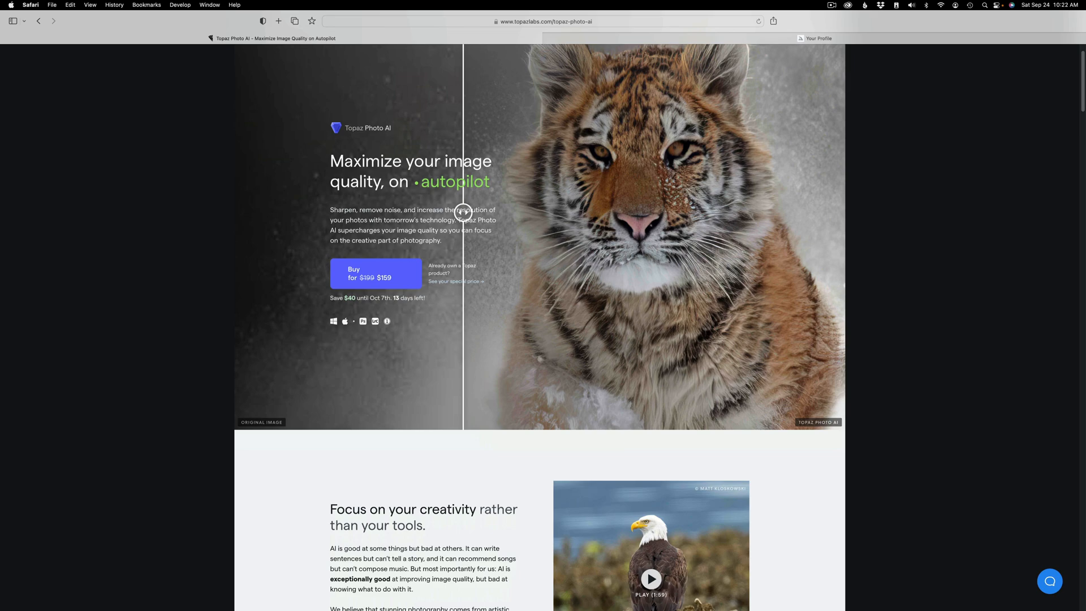
# Scroll the Topaz Photo AI product page down through features and pricing.
pyautogui.scroll(-3)
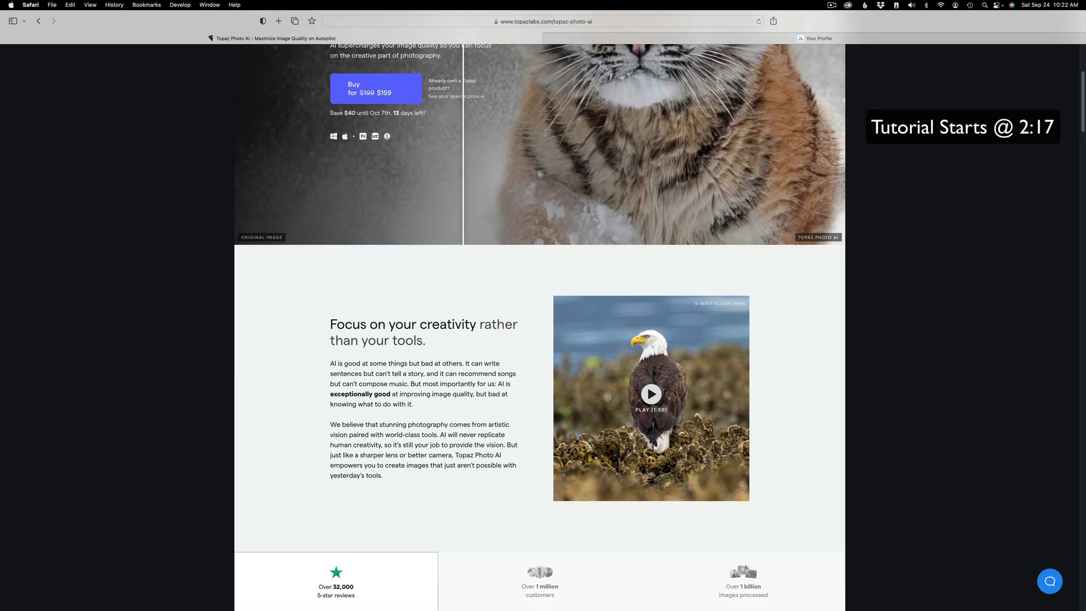
pyautogui.scroll(-3)
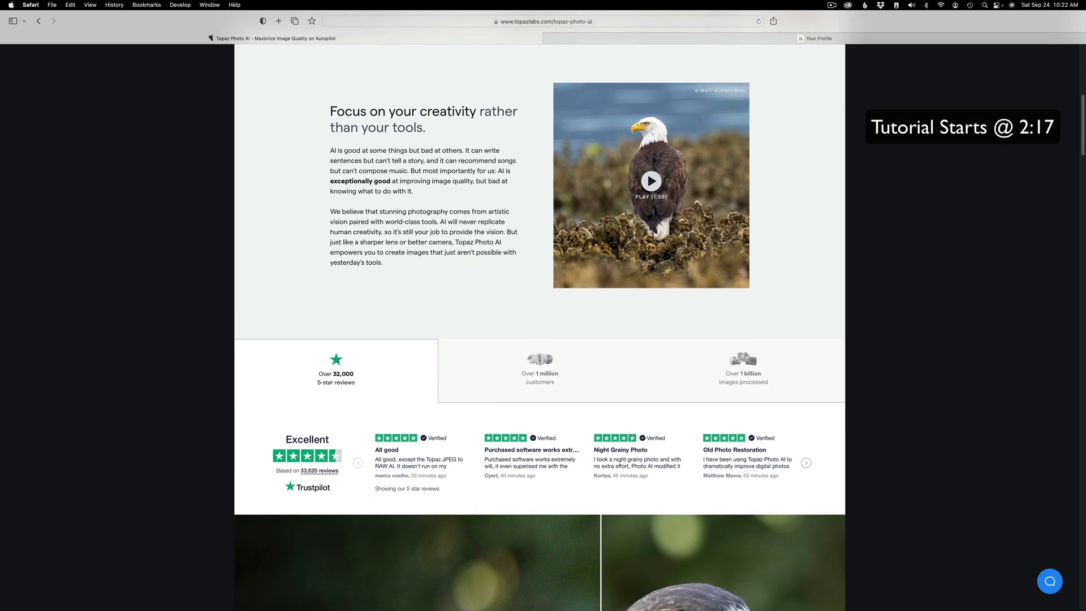
pyautogui.scroll(-3)
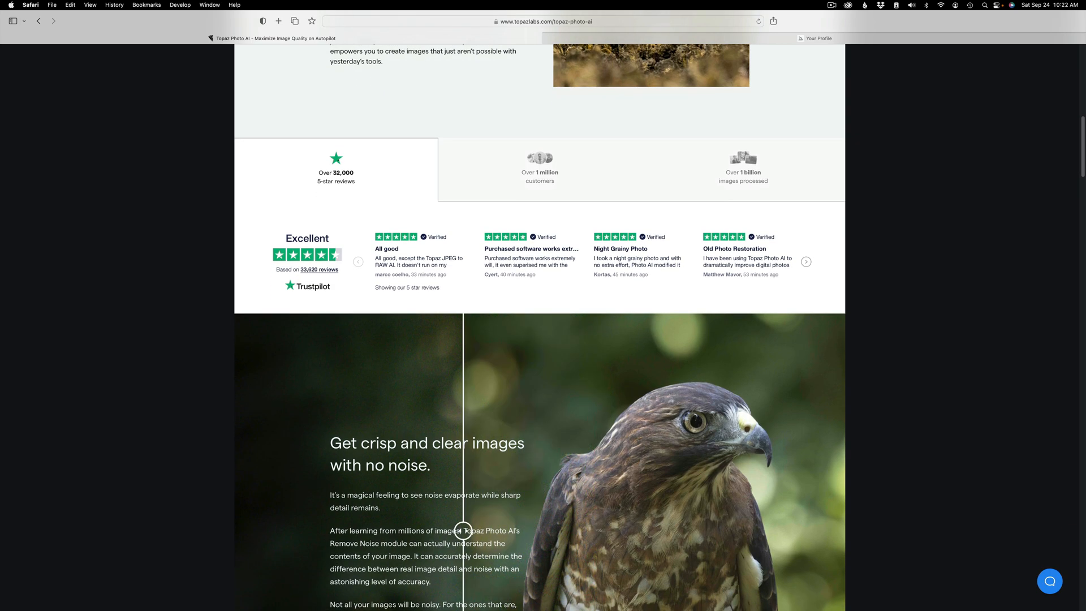
pyautogui.scroll(-3)
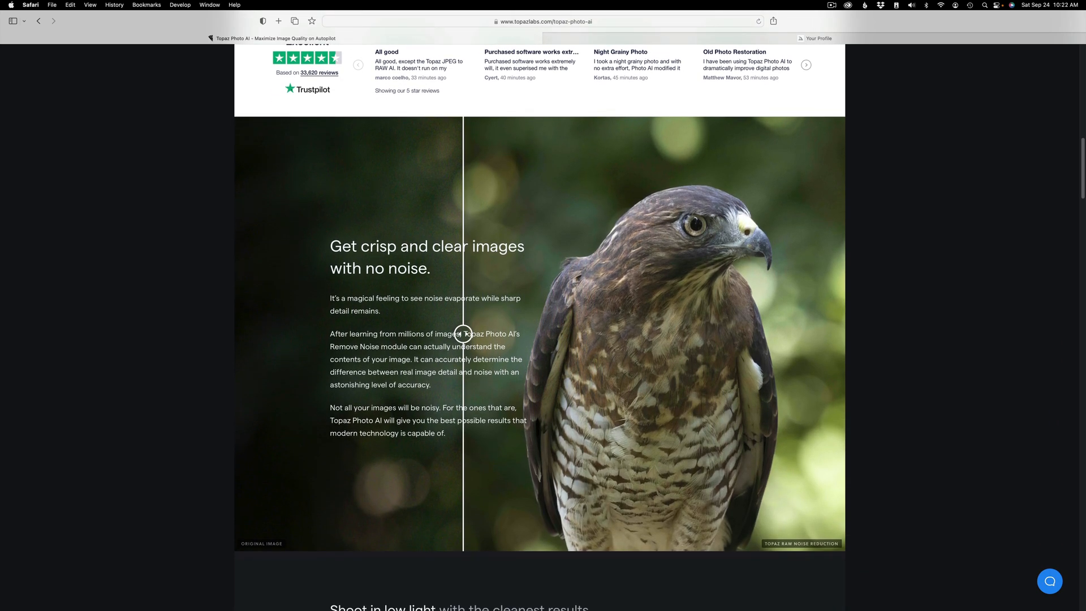
pyautogui.scroll(-3)
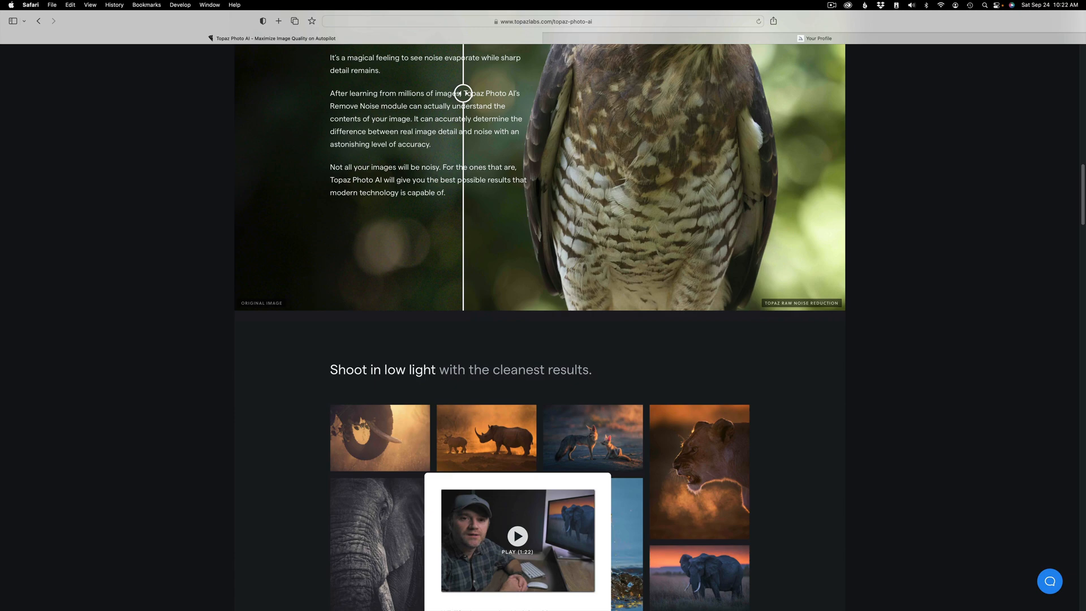
pyautogui.scroll(-3)
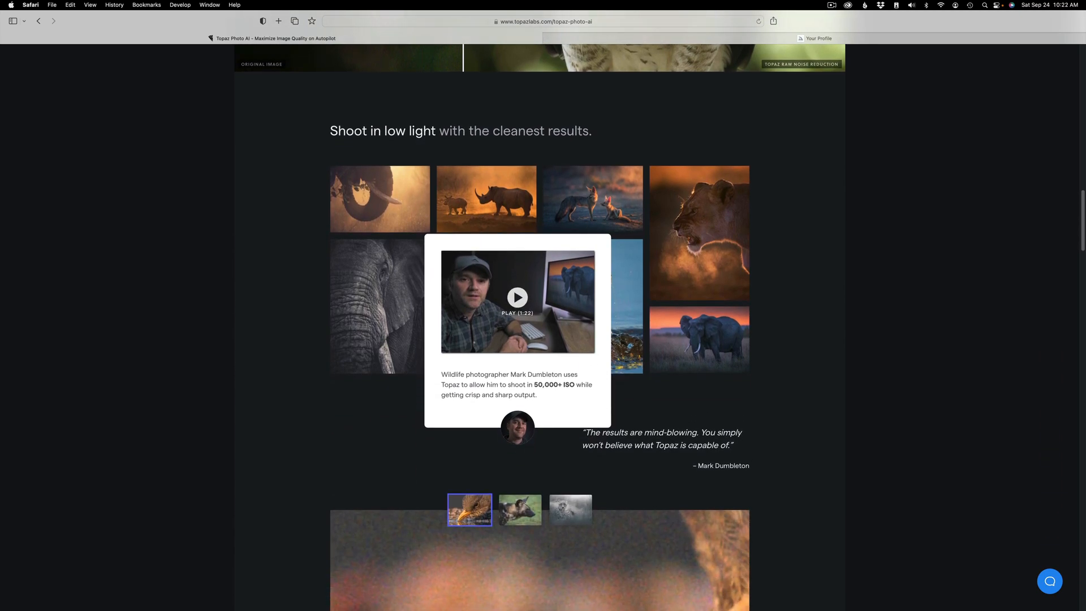
pyautogui.scroll(-3)
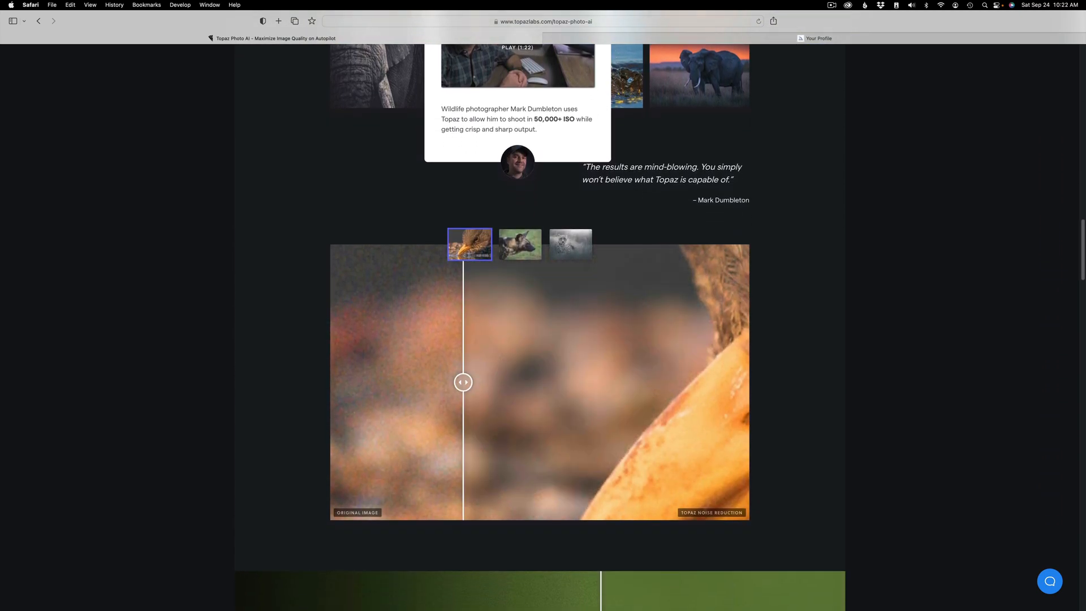
pyautogui.scroll(-3)
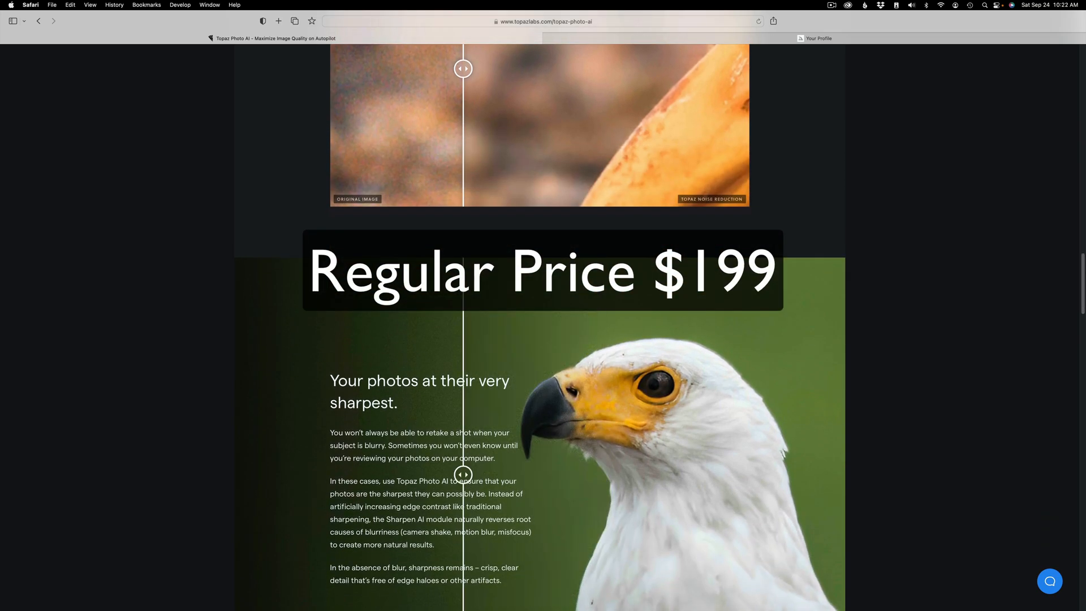
pyautogui.scroll(-3)
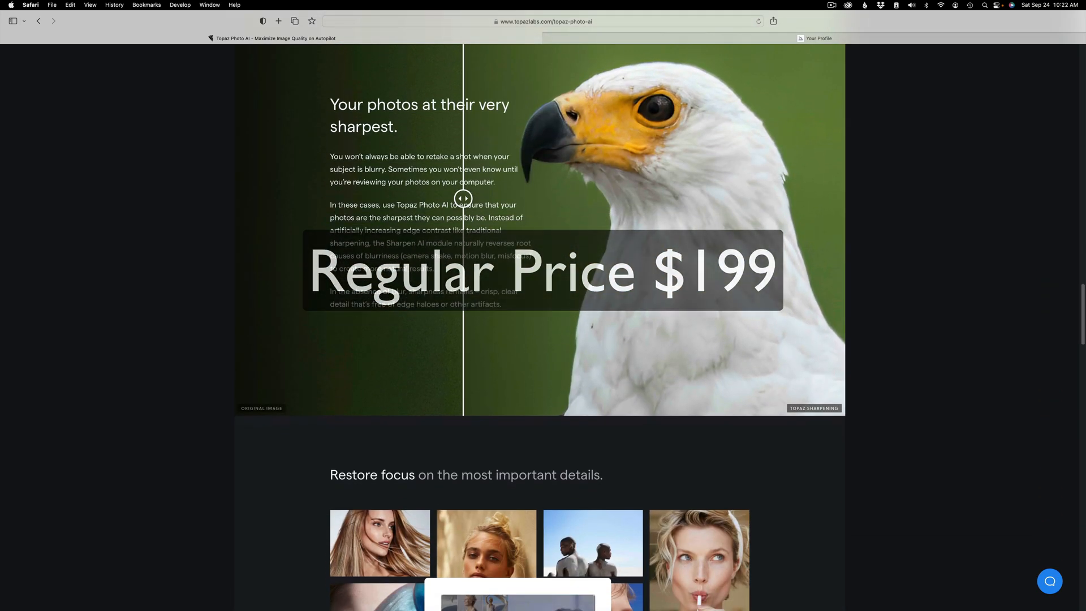
pyautogui.scroll(-3)
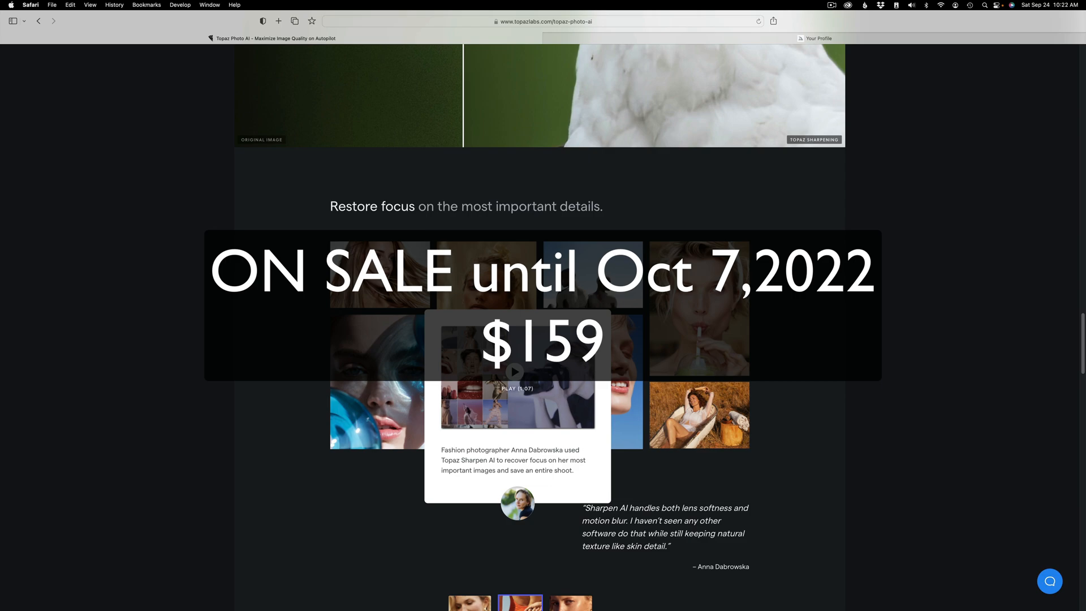
pyautogui.scroll(-3)
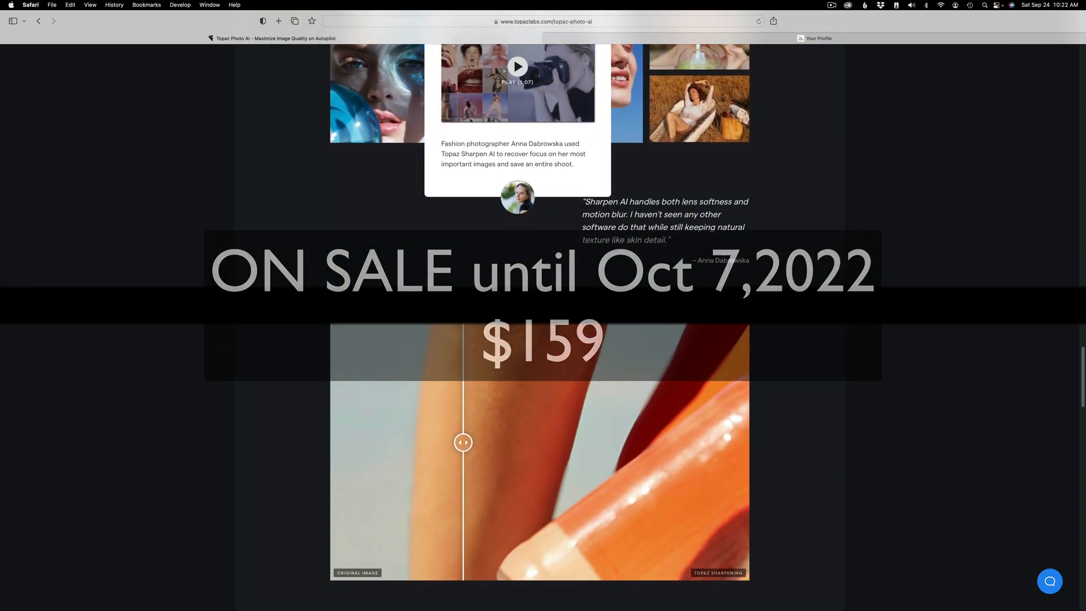
pyautogui.scroll(-3)
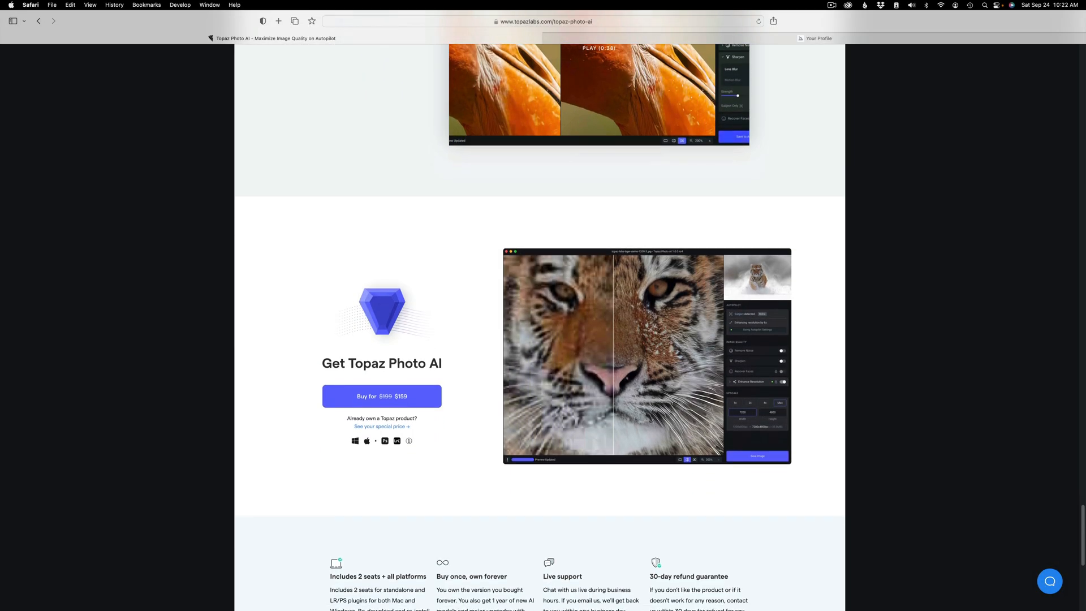
pyautogui.scroll(-3)
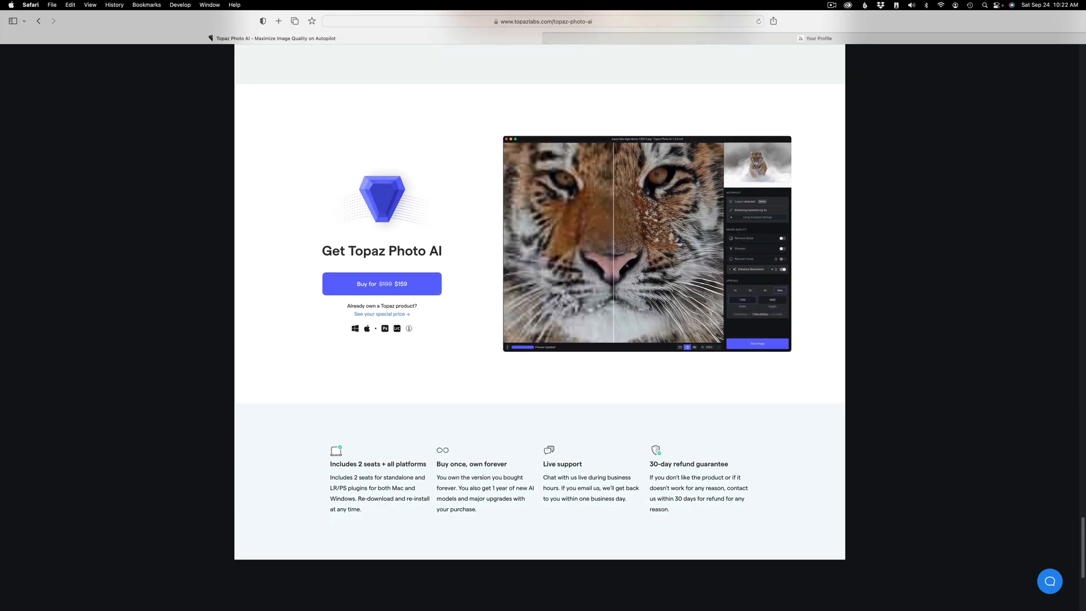
pyautogui.scroll(-3)
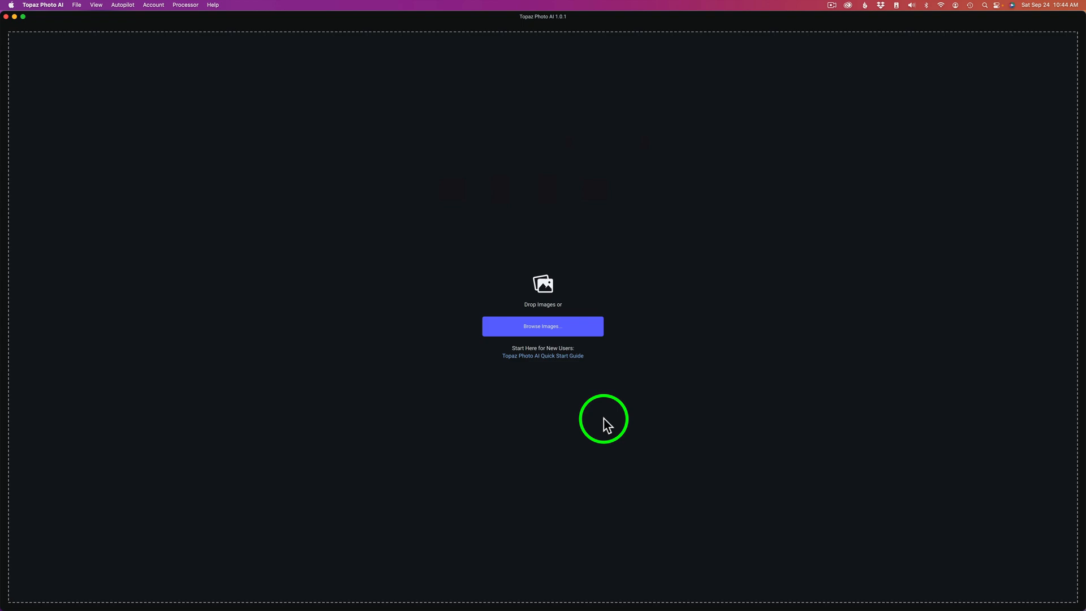
pyautogui.moveTo(547, 341)
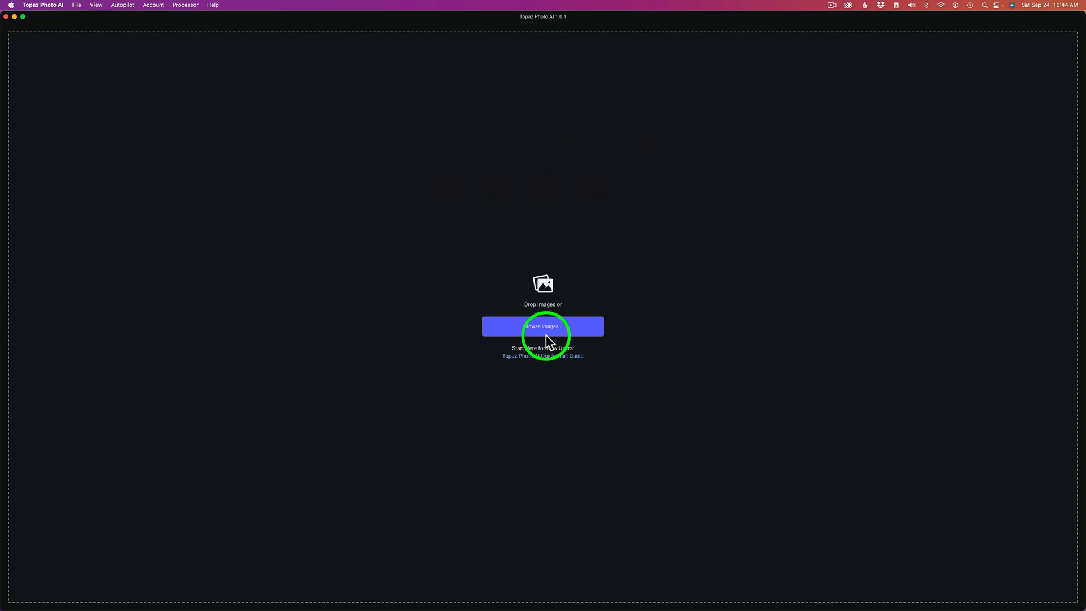
# Load all four JPEGs from the Photo AI Digital Art Tests folder, opening the frog image.
pyautogui.click(542, 325)
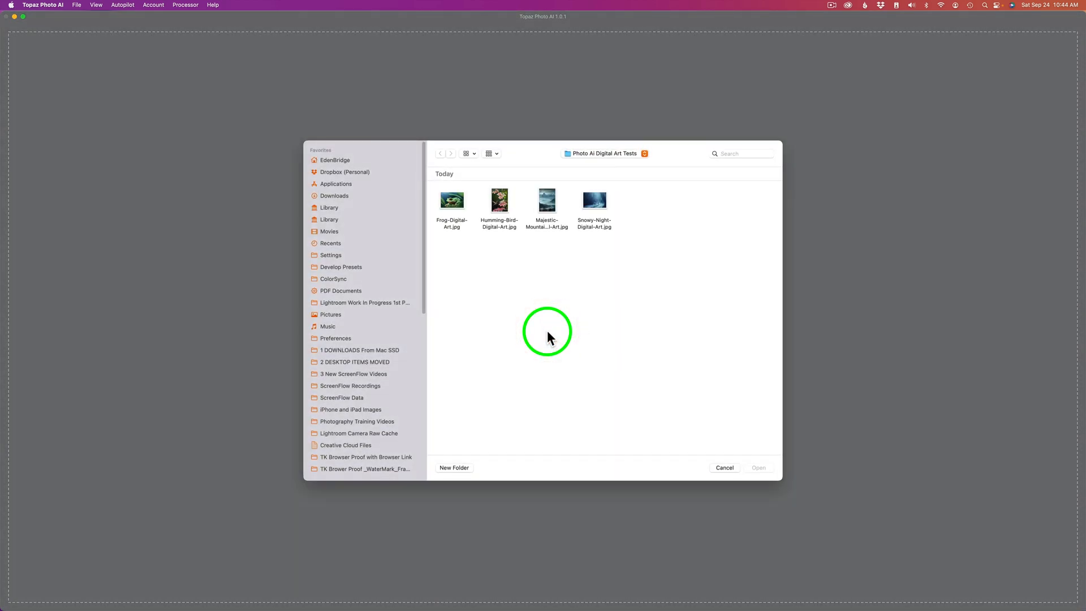
pyautogui.moveTo(601, 283)
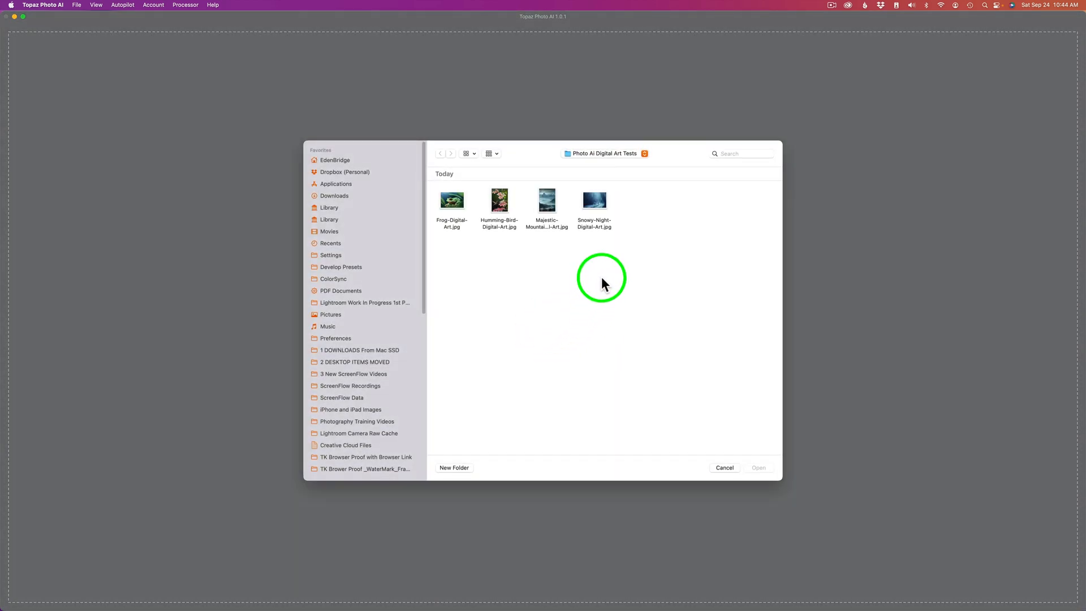
pyautogui.moveTo(626, 230)
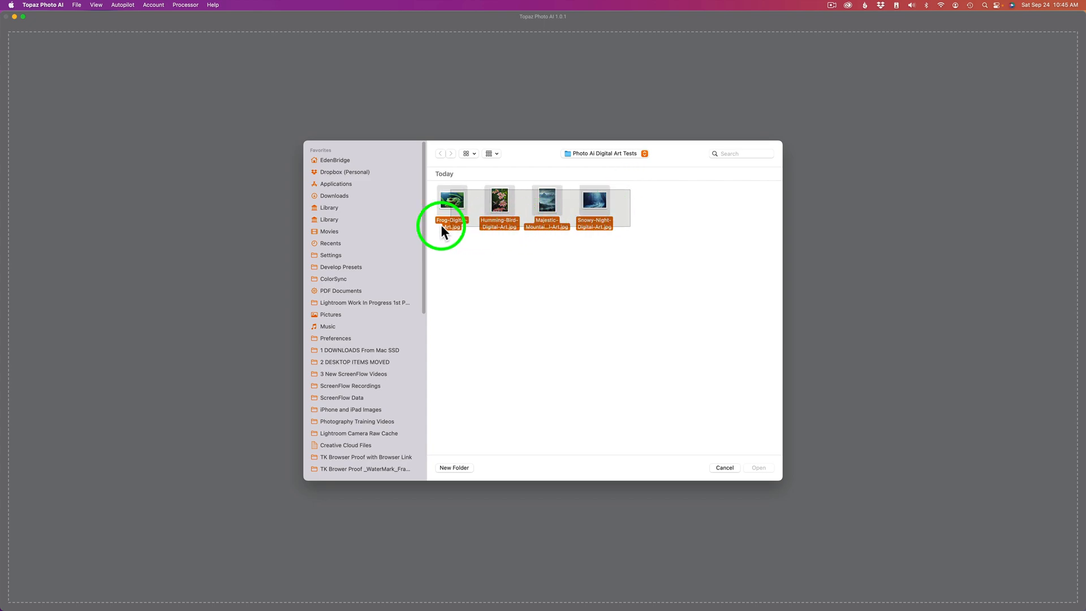
pyautogui.click(758, 467)
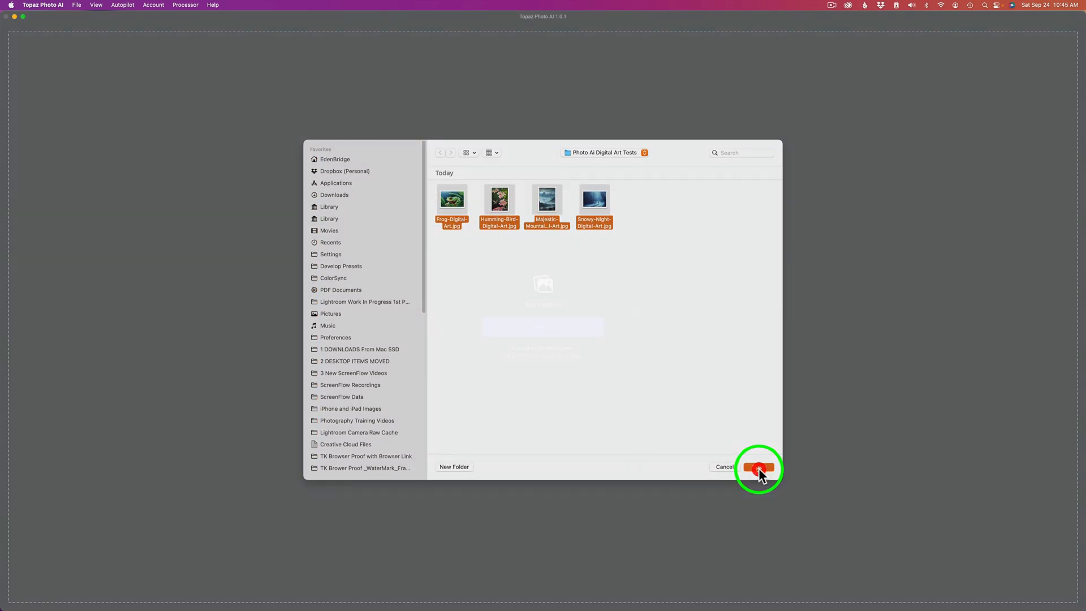
pyautogui.click(758, 466)
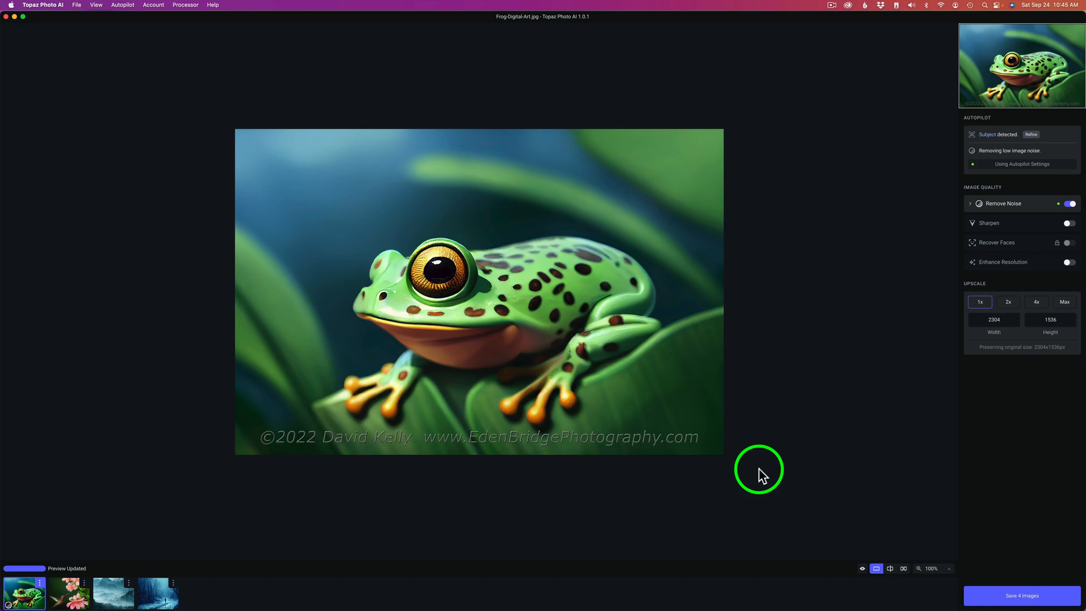
pyautogui.moveTo(863, 406)
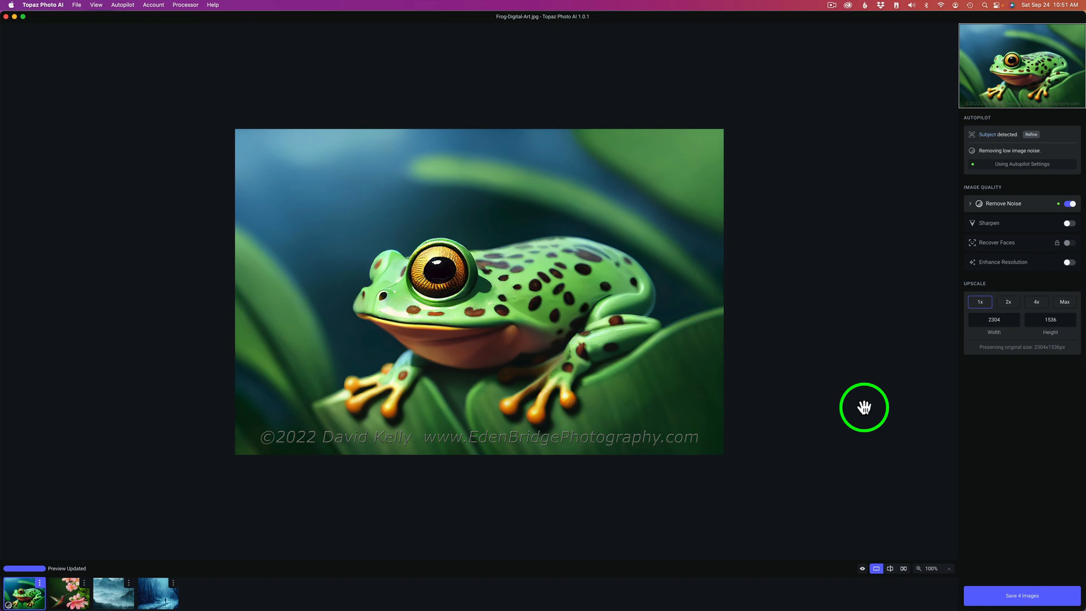
pyautogui.moveTo(270, 557)
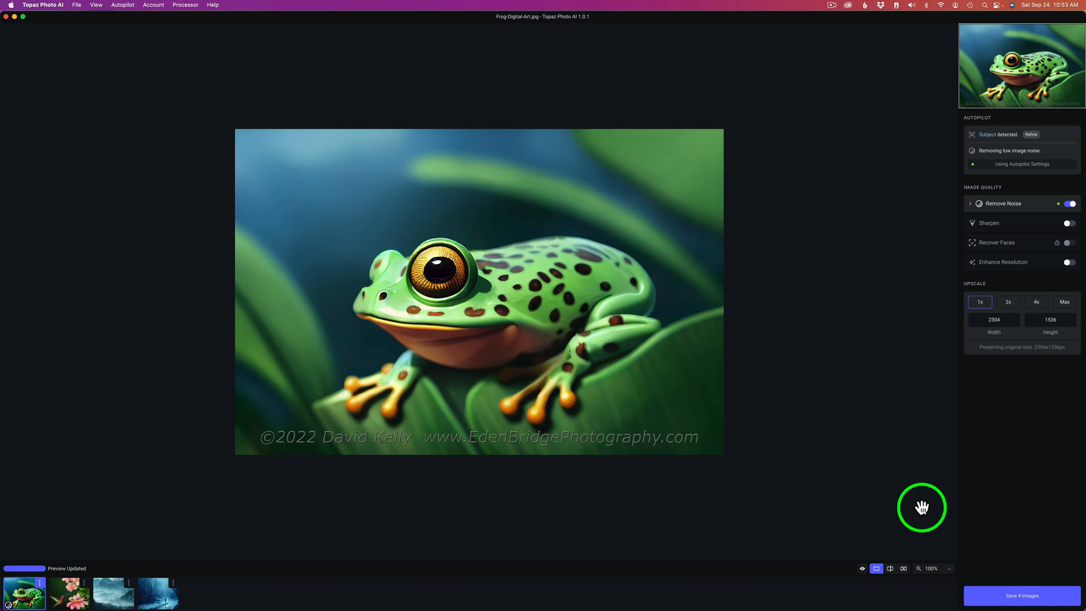
pyautogui.moveTo(37, 513)
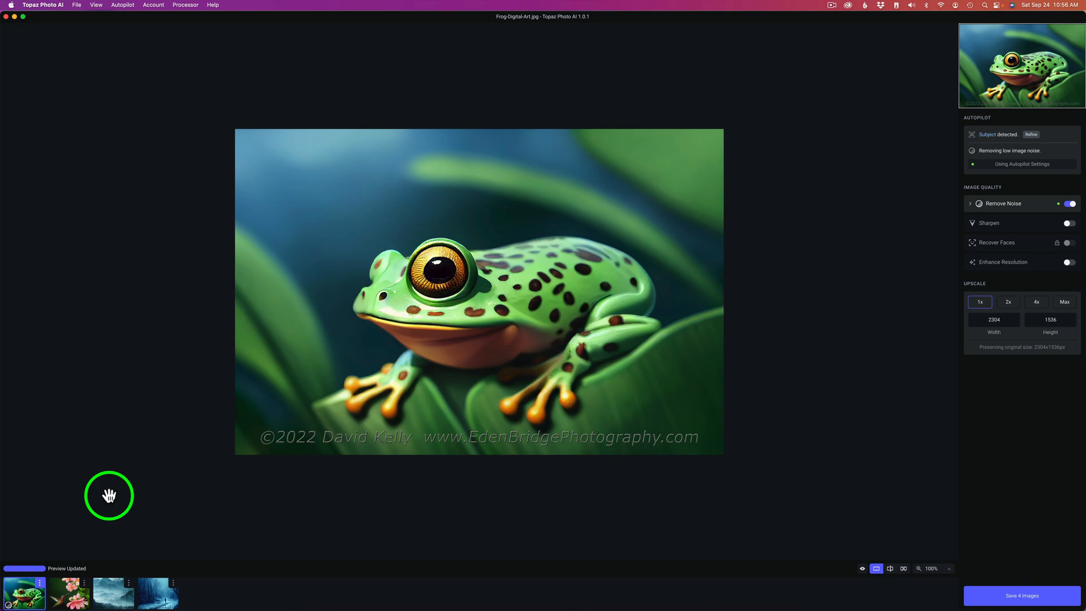
# Keep Remove Noise on at 1x and magnify the frog preview to 400%.
pyautogui.click(1070, 202)
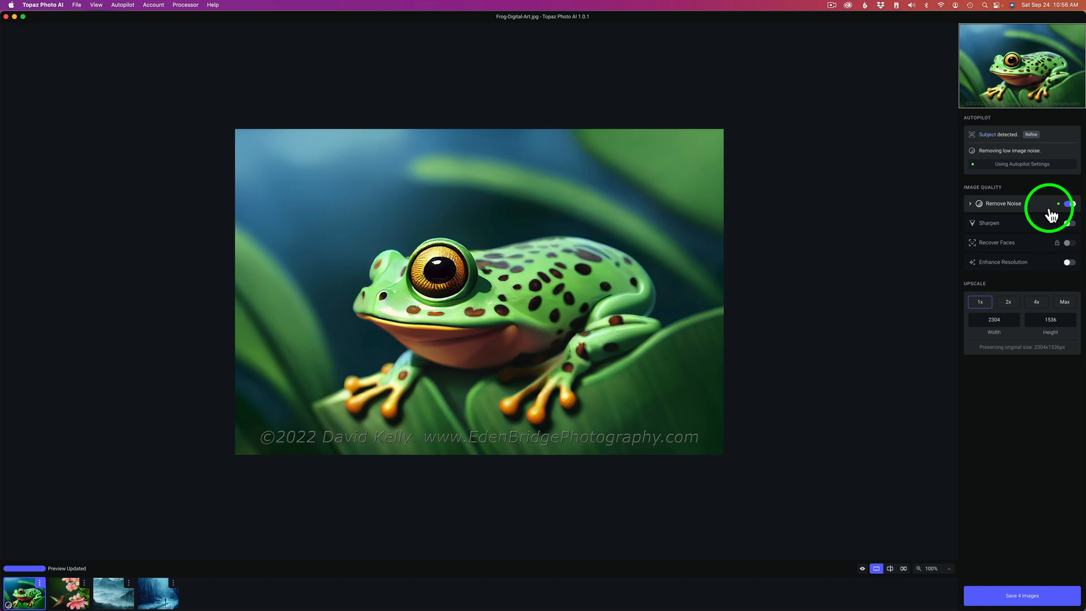
pyautogui.click(1069, 203)
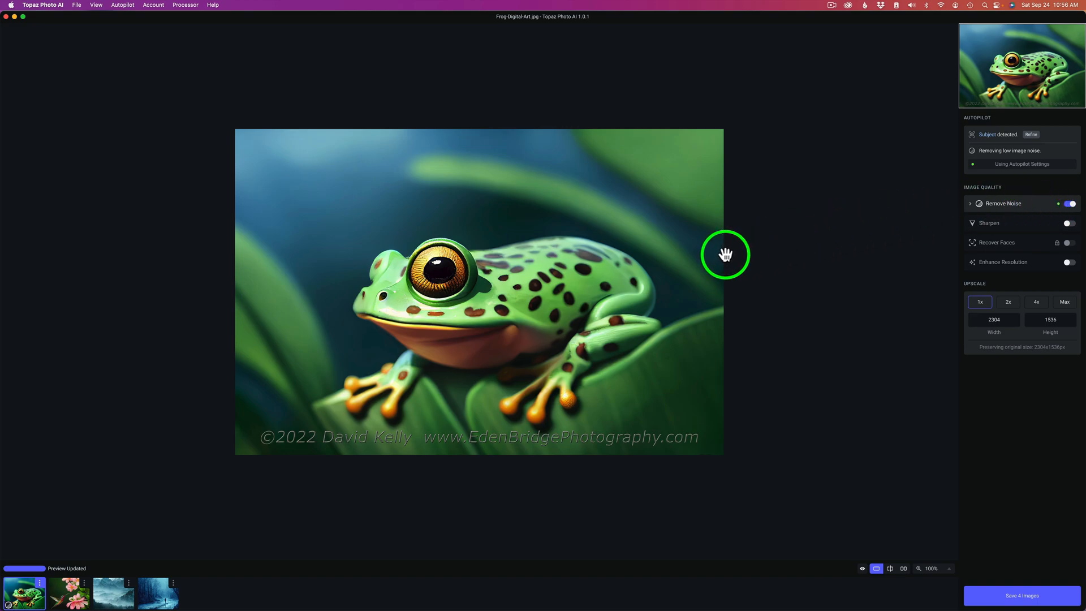
pyautogui.click(931, 568)
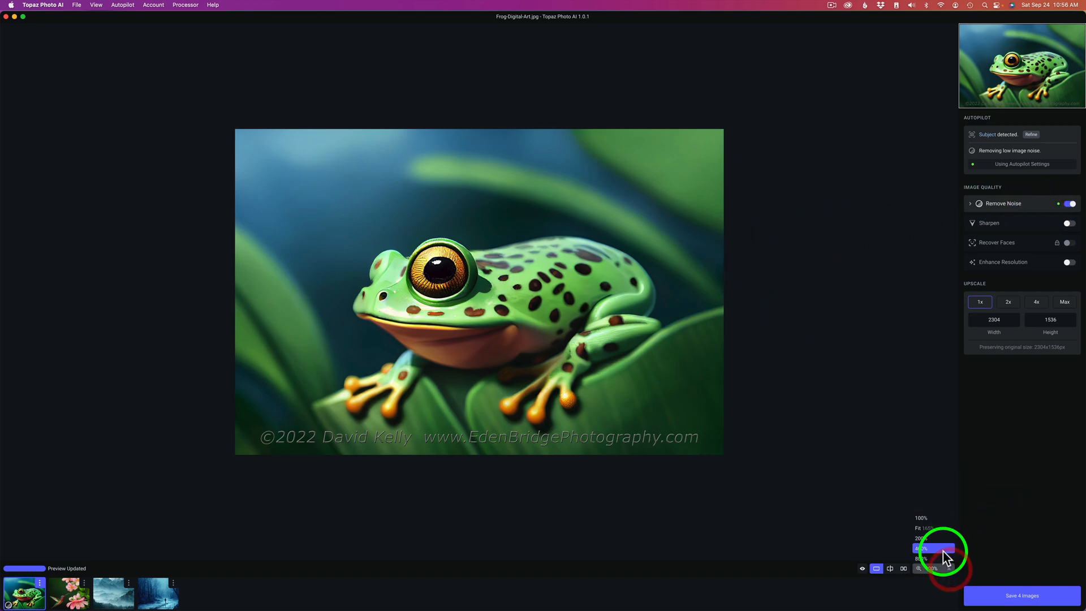
pyautogui.click(922, 547)
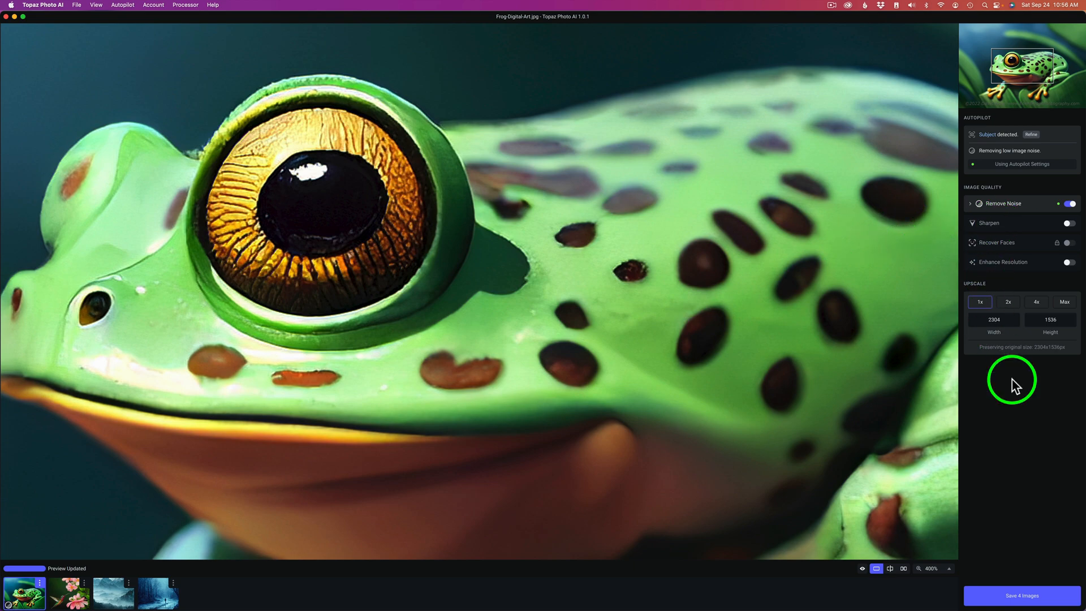
# Fit the frog image and set Upscale to 4x for a 9216×6144 output.
pyautogui.click(933, 568)
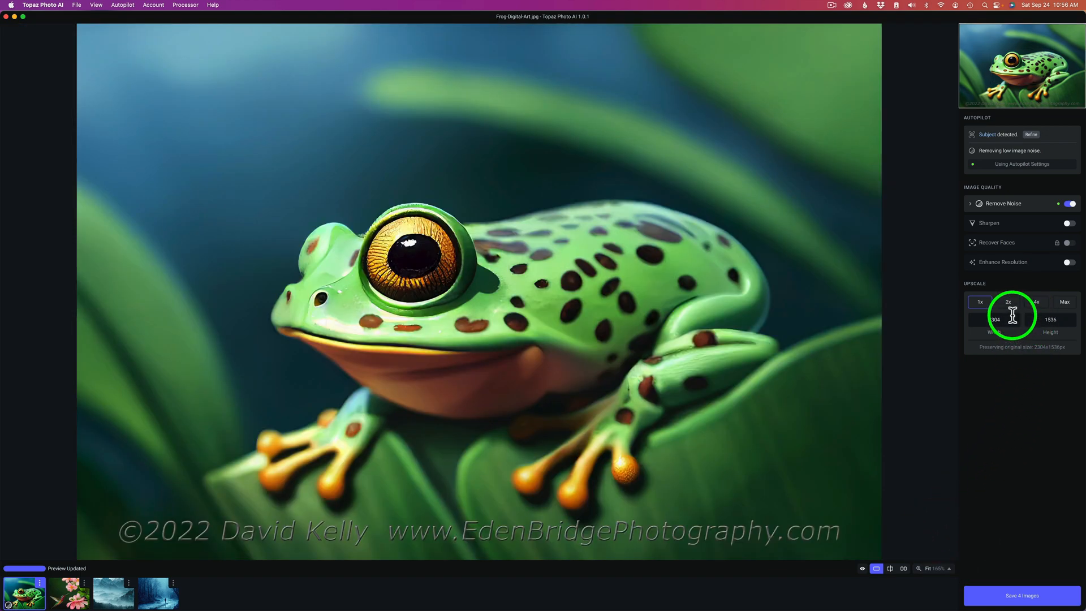
pyautogui.click(980, 302)
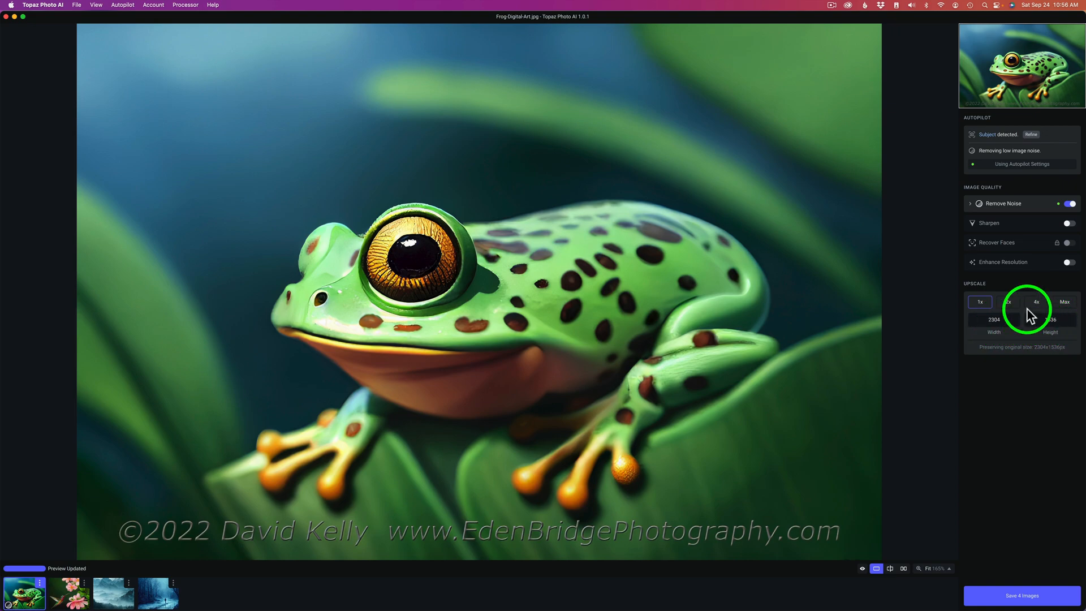
pyautogui.click(1008, 302)
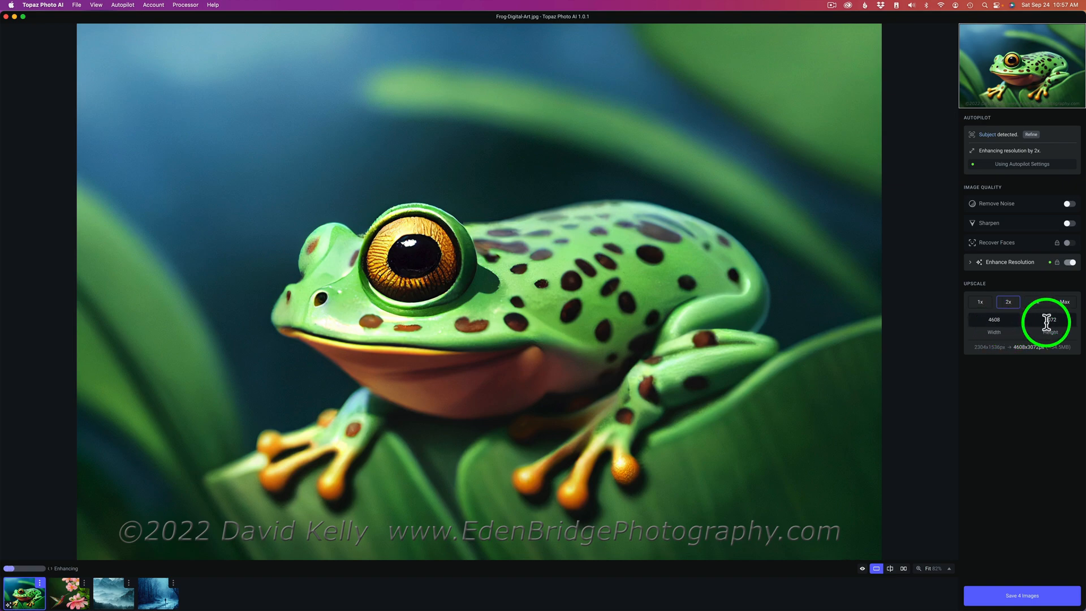
pyautogui.click(1038, 301)
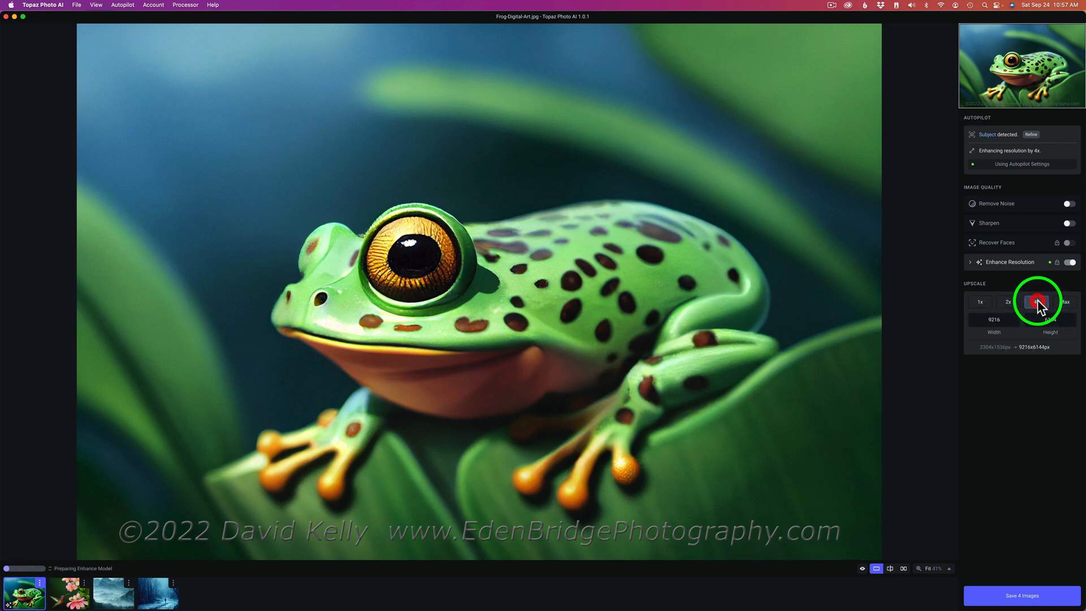
pyautogui.click(1036, 301)
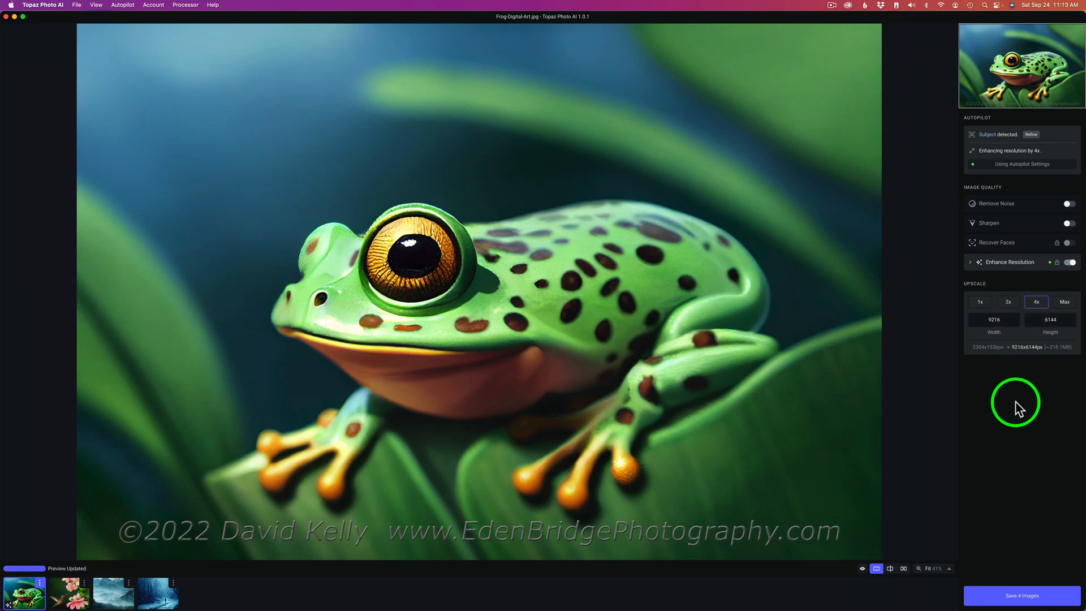
pyautogui.moveTo(1022, 215)
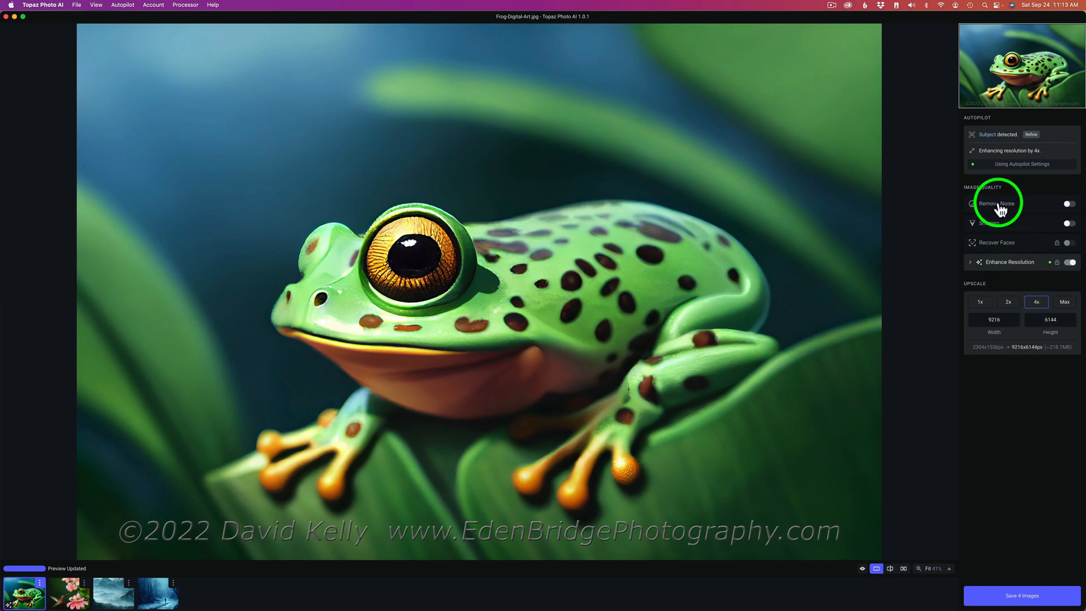
pyautogui.moveTo(1007, 271)
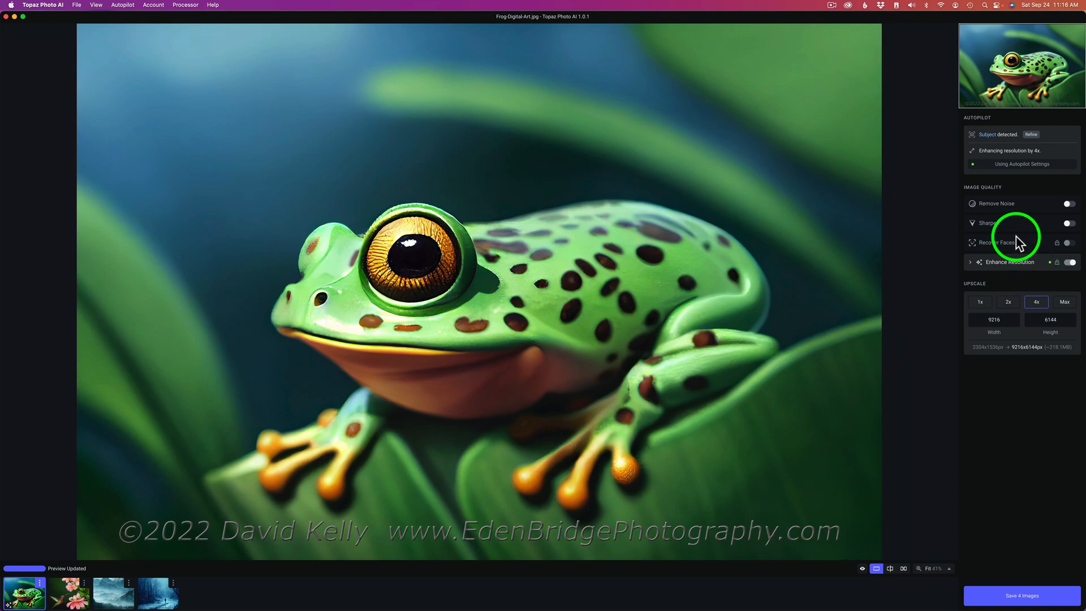
pyautogui.moveTo(1017, 208)
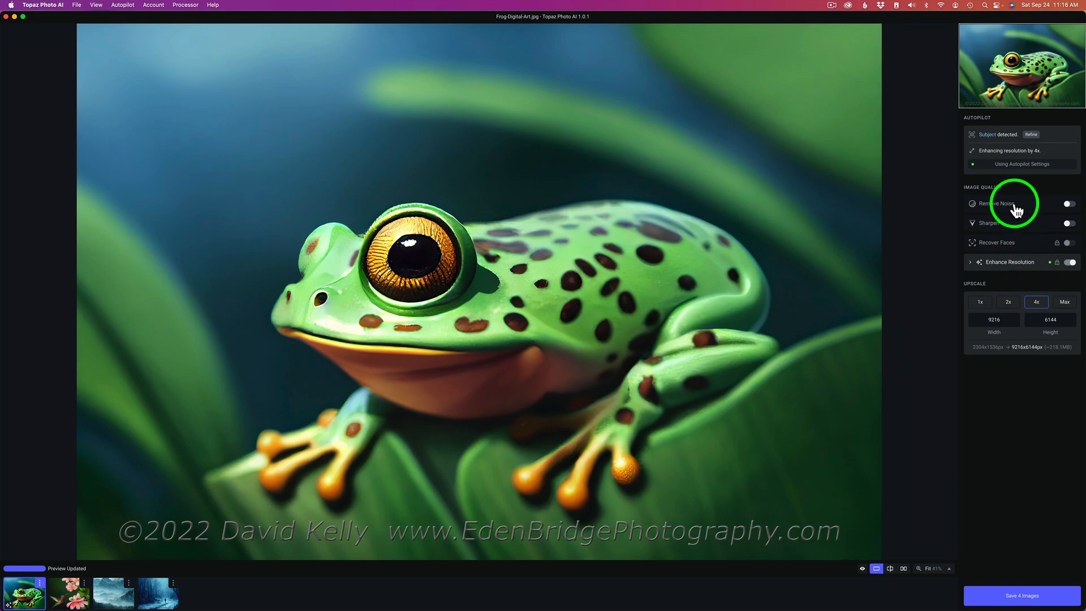
pyautogui.moveTo(1012, 225)
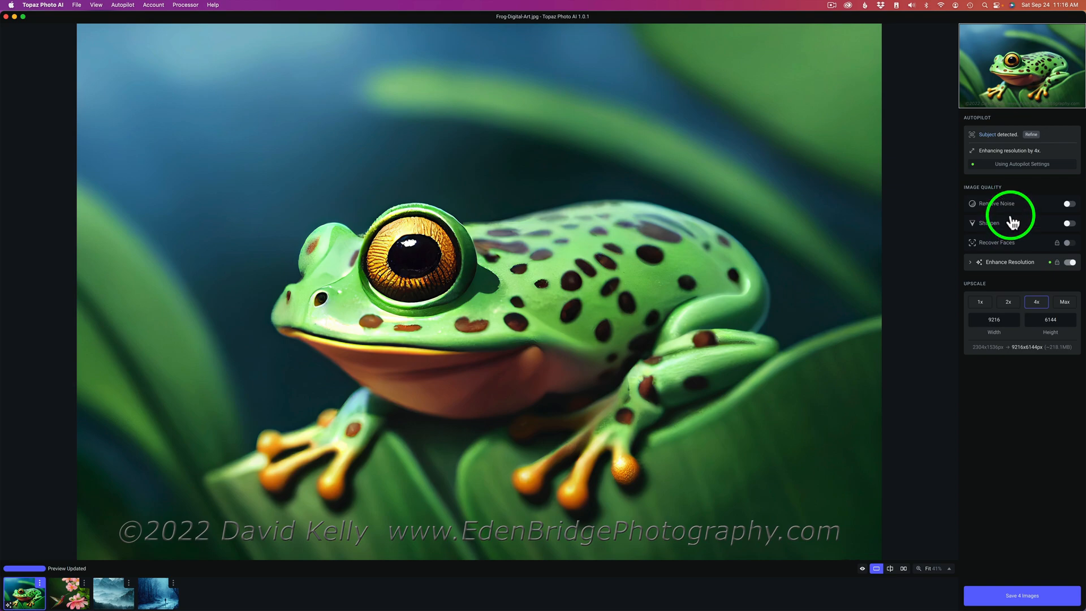
# Try Sharpen on the frog artwork, then leave it switched off.
pyautogui.click(1069, 223)
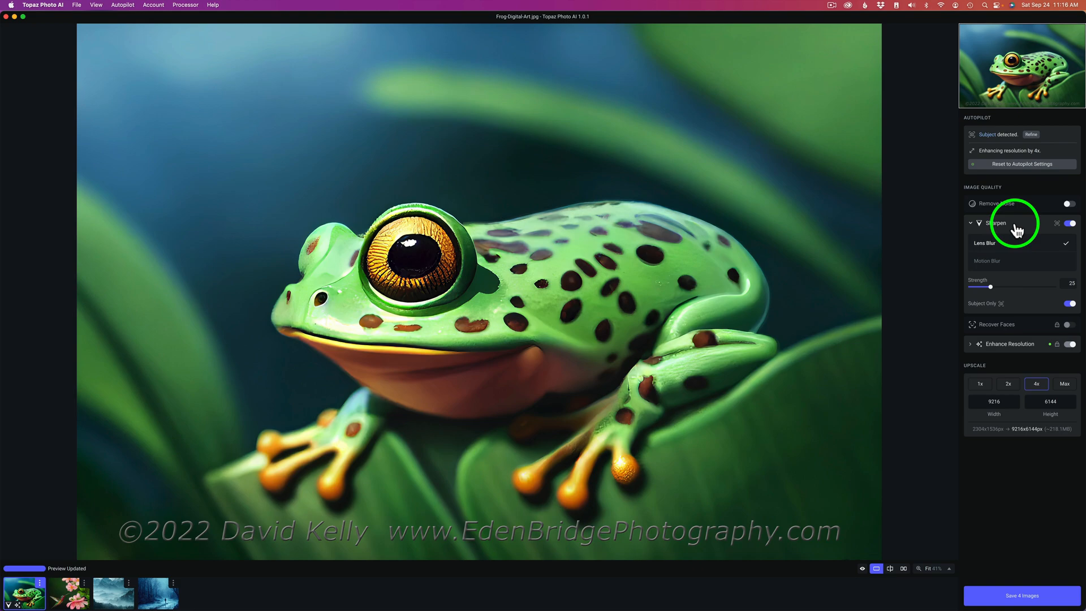
pyautogui.click(1069, 223)
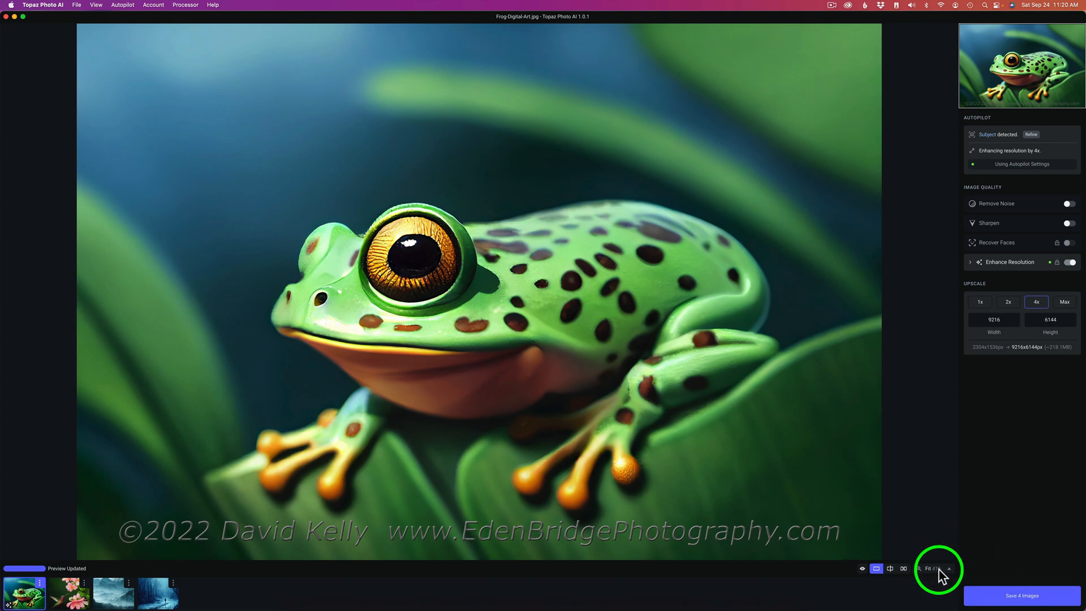
pyautogui.click(933, 569)
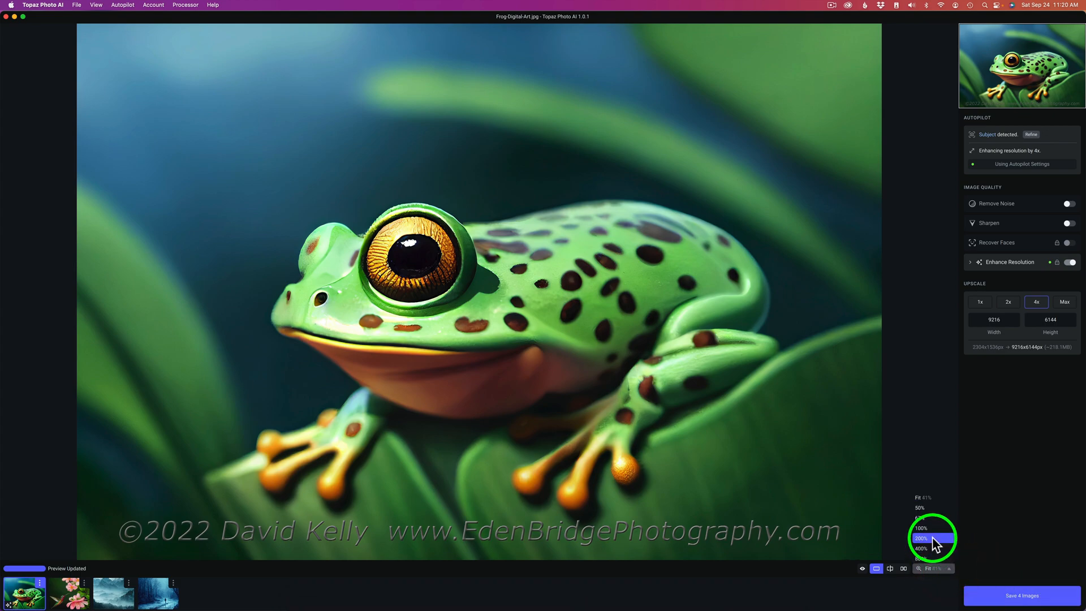
pyautogui.click(921, 538)
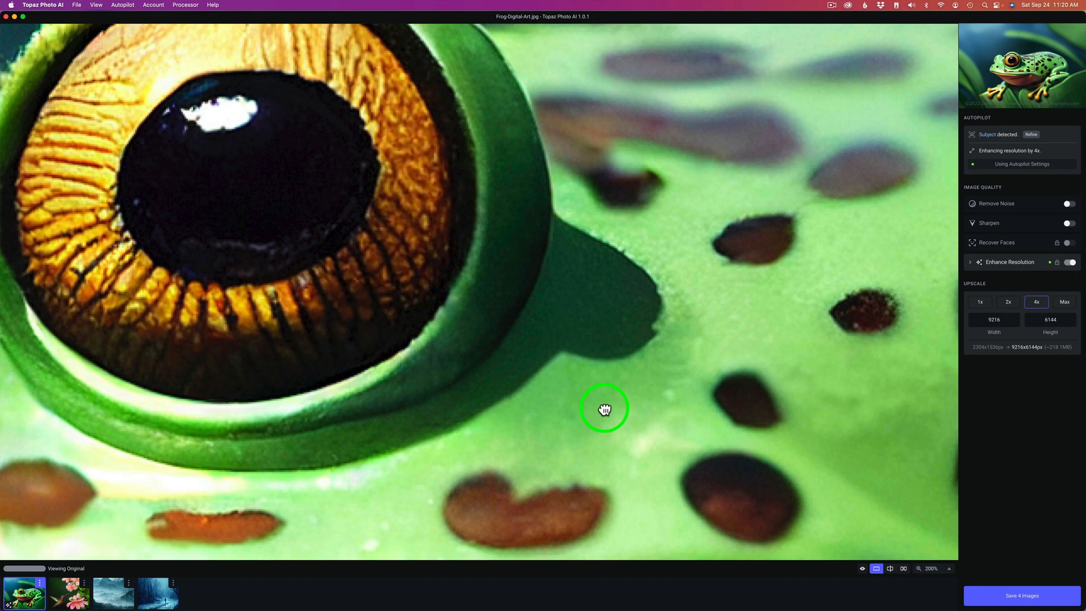
pyautogui.moveTo(604, 408); pyautogui.dragTo(698, 339)
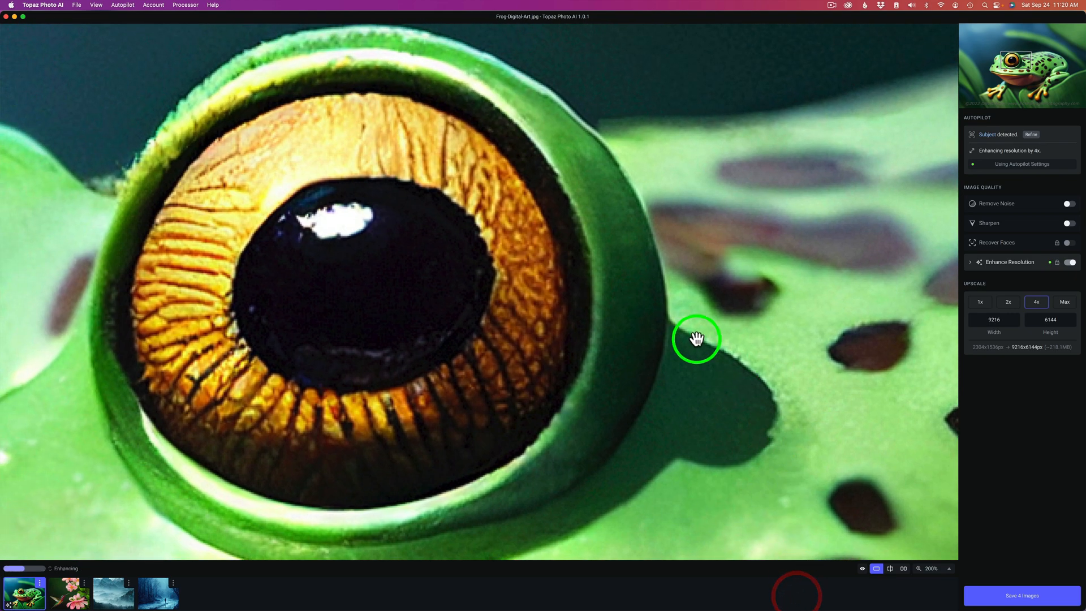
pyautogui.moveTo(697, 340); pyautogui.dragTo(578, 100)
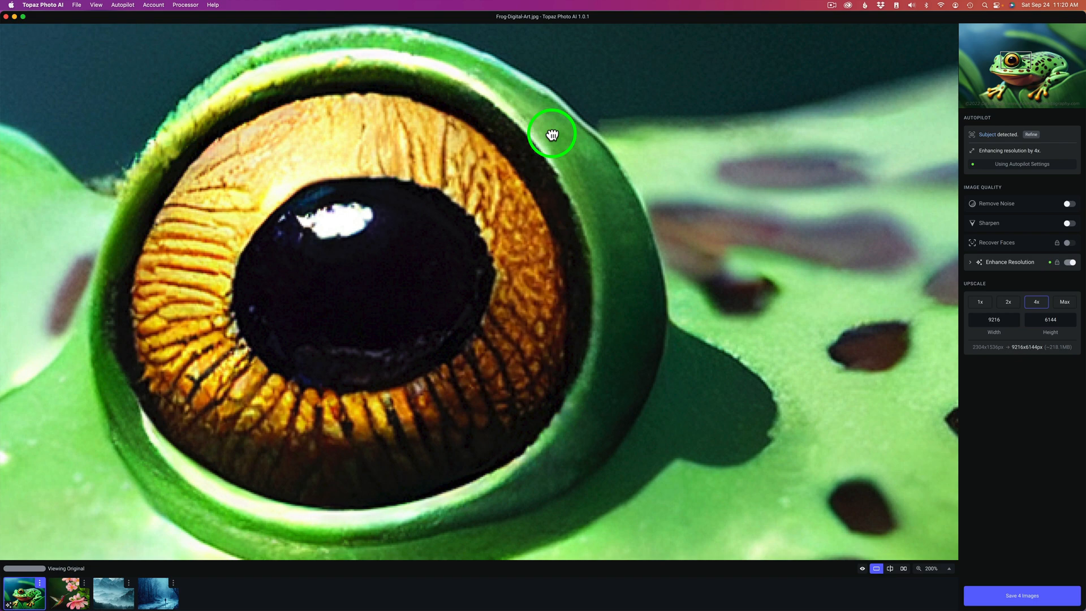
pyautogui.moveTo(553, 134); pyautogui.dragTo(937, 405)
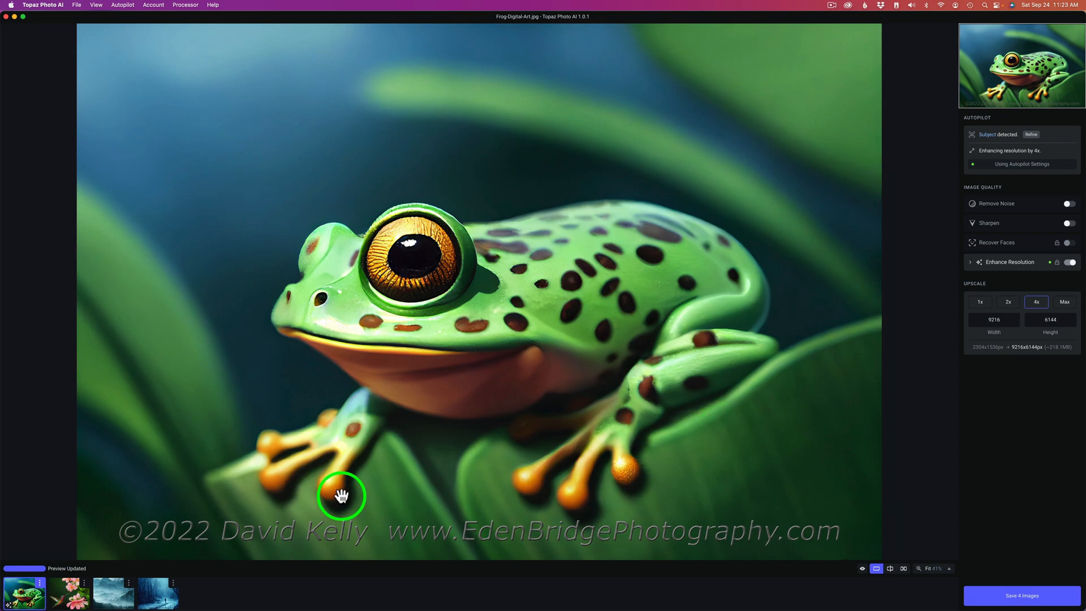
pyautogui.click(68, 591)
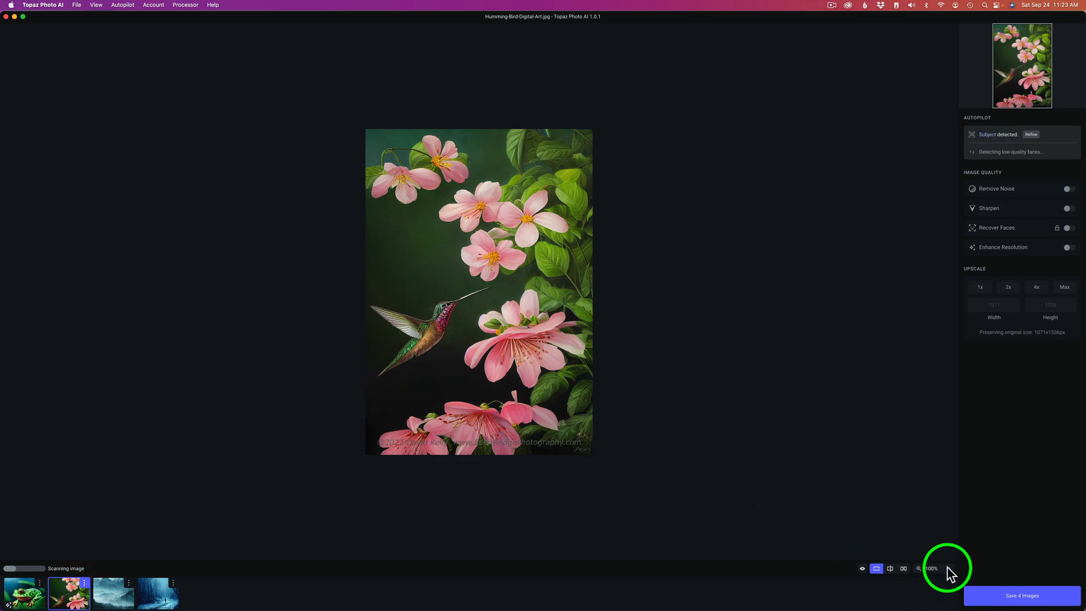
# Fit the hummingbird image and set it to a 4x upscale at 4284×6144.
pyautogui.click(931, 568)
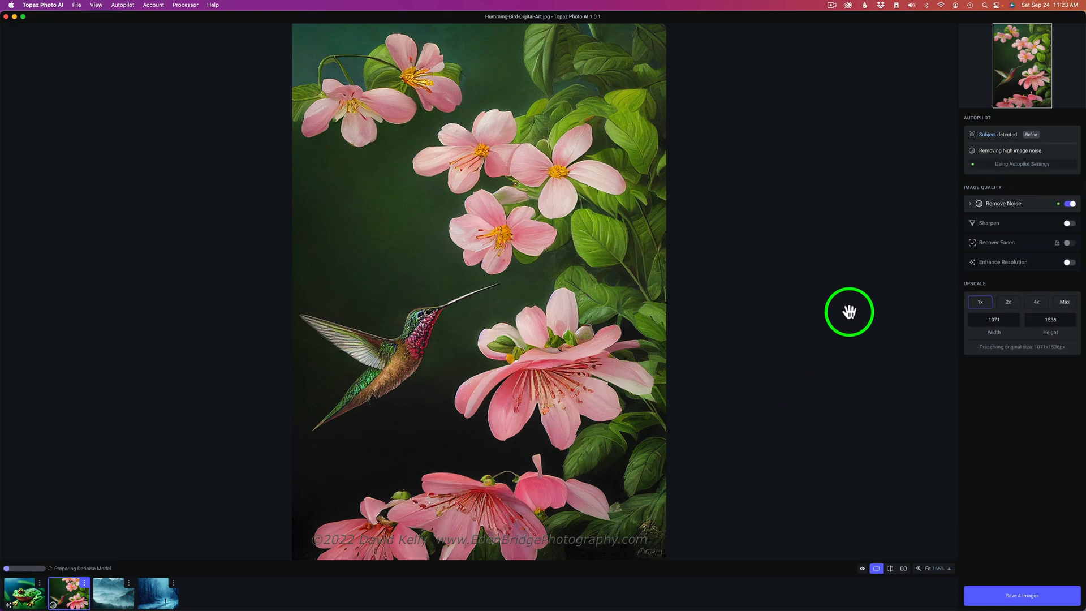
pyautogui.moveTo(806, 325)
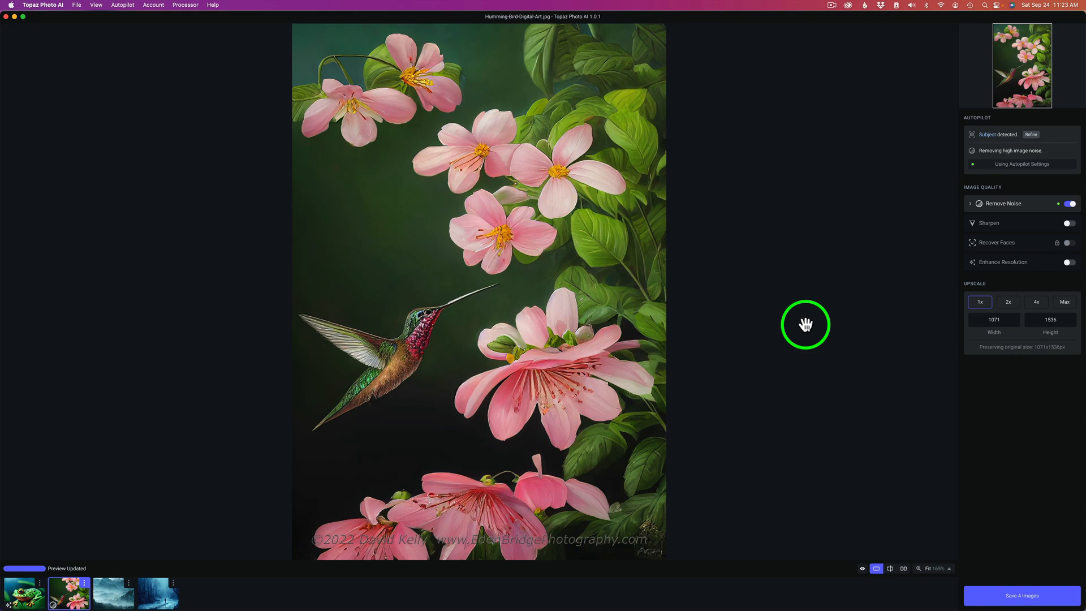
pyautogui.moveTo(1028, 209)
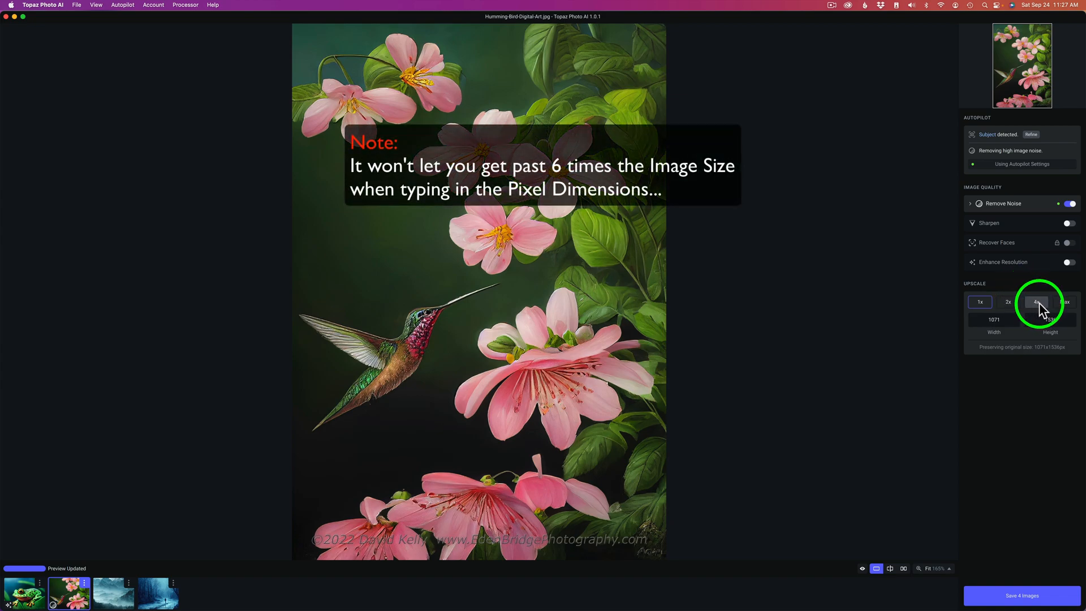
pyautogui.click(1035, 302)
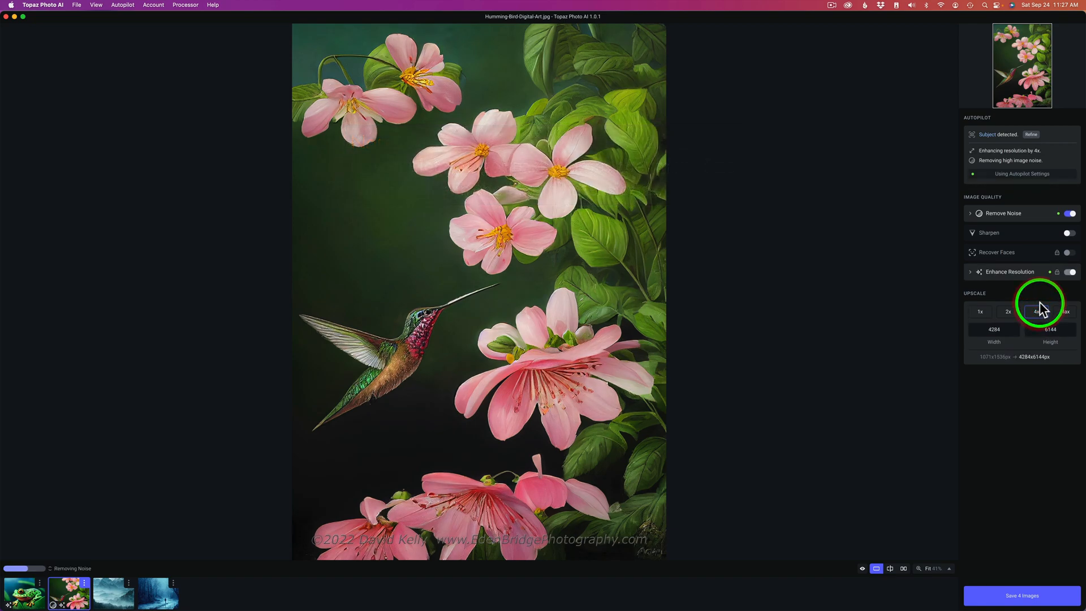
pyautogui.click(1036, 311)
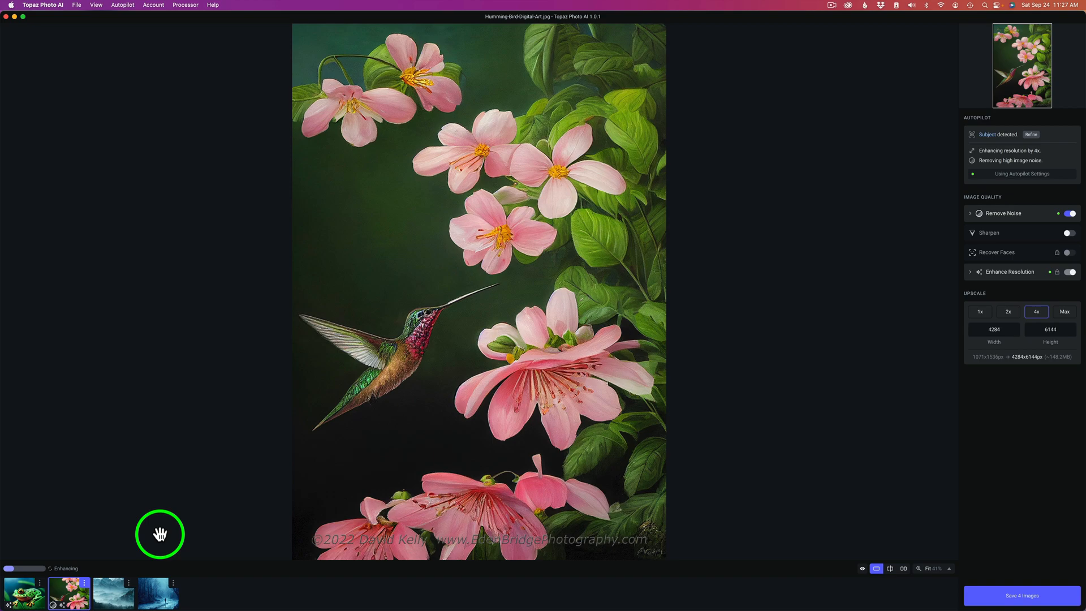
pyautogui.moveTo(553, 366)
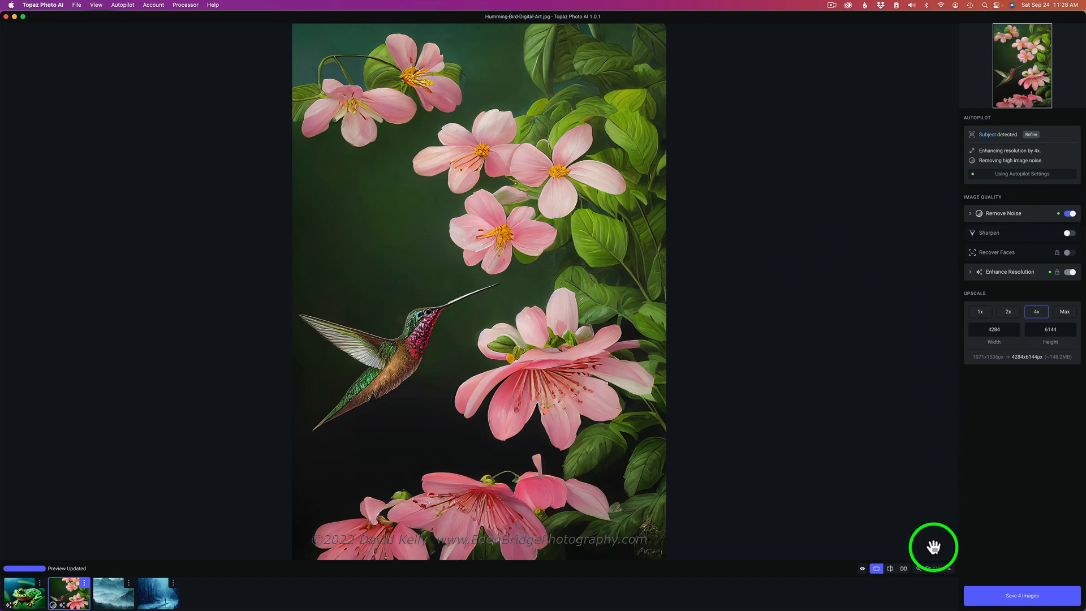
# Inspect the hummingbird at 400% then 200%, panning over the beak, blossoms and lower pink flower.
pyautogui.click(932, 568)
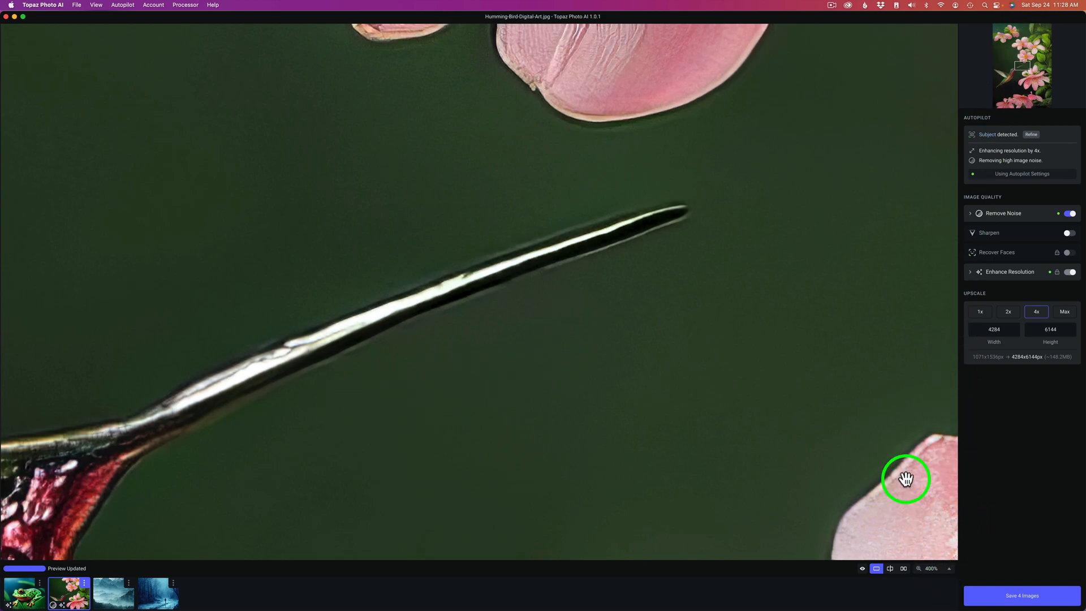
pyautogui.click(949, 568)
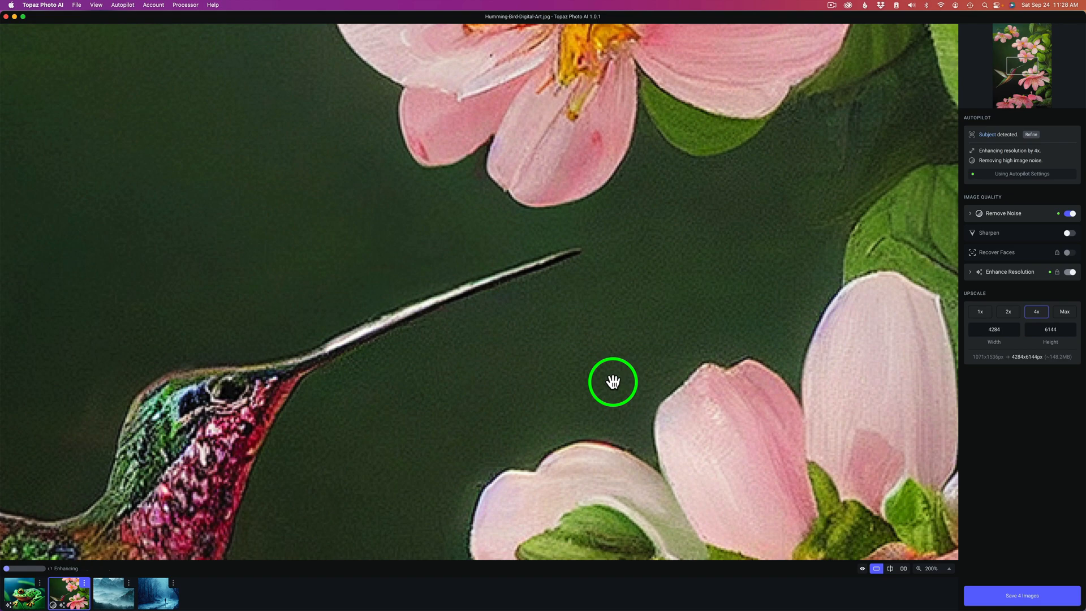
pyautogui.moveTo(614, 382); pyautogui.dragTo(559, 332)
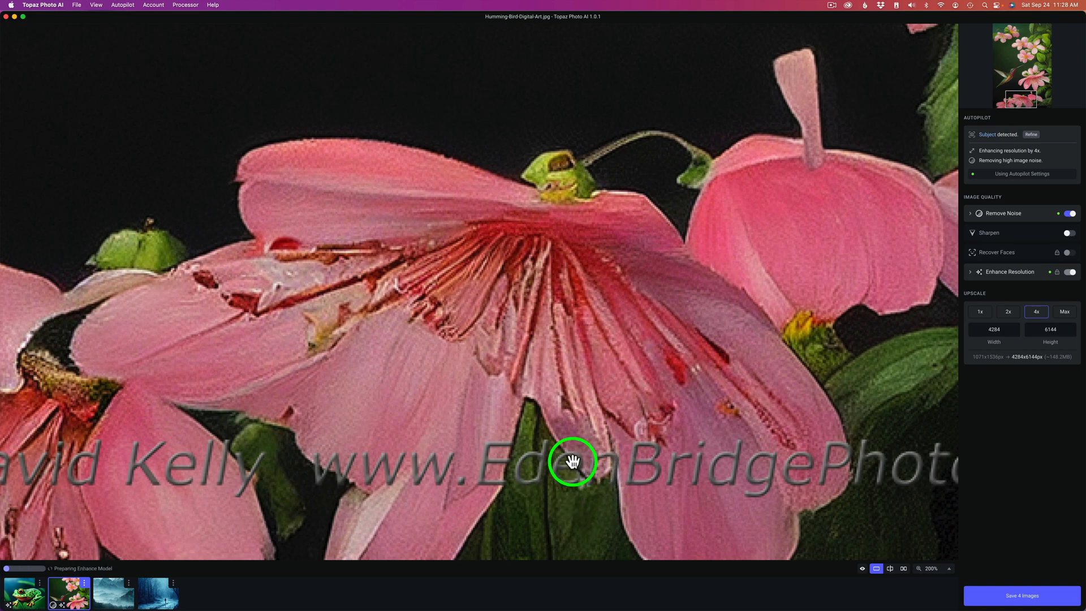
pyautogui.moveTo(572, 461); pyautogui.dragTo(558, 366)
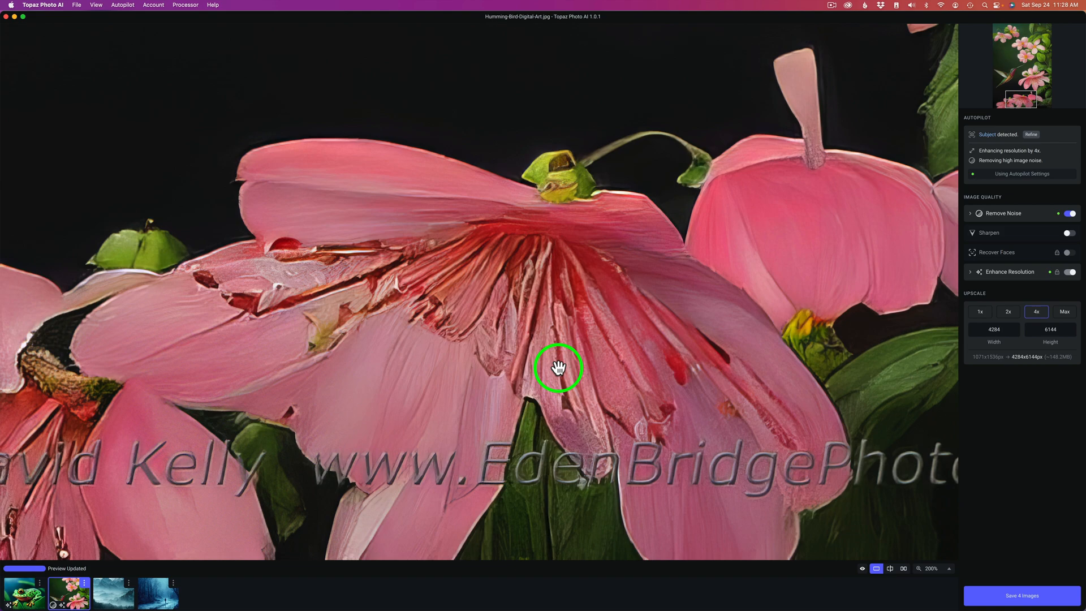
pyautogui.click(558, 367)
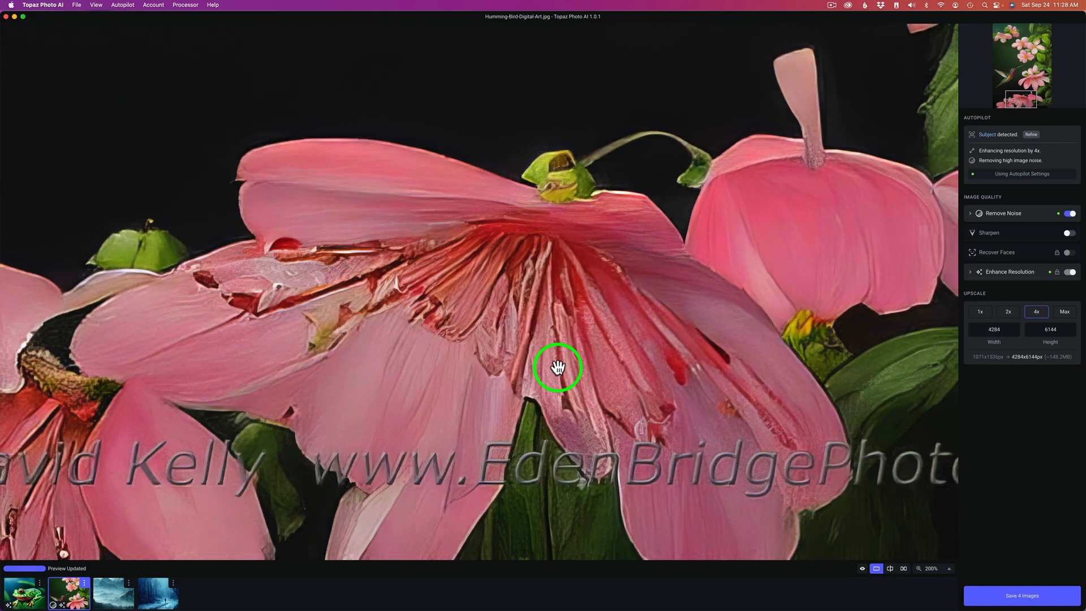
# Return the hummingbird to Fit view and switch to the misty mountains image.
pyautogui.click(949, 569)
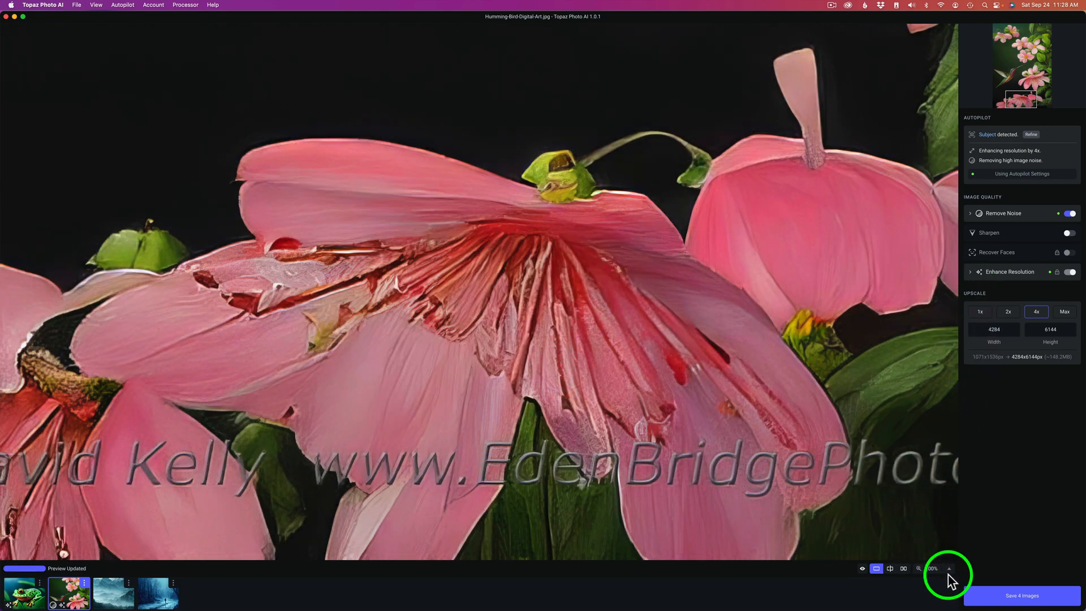
pyautogui.click(933, 568)
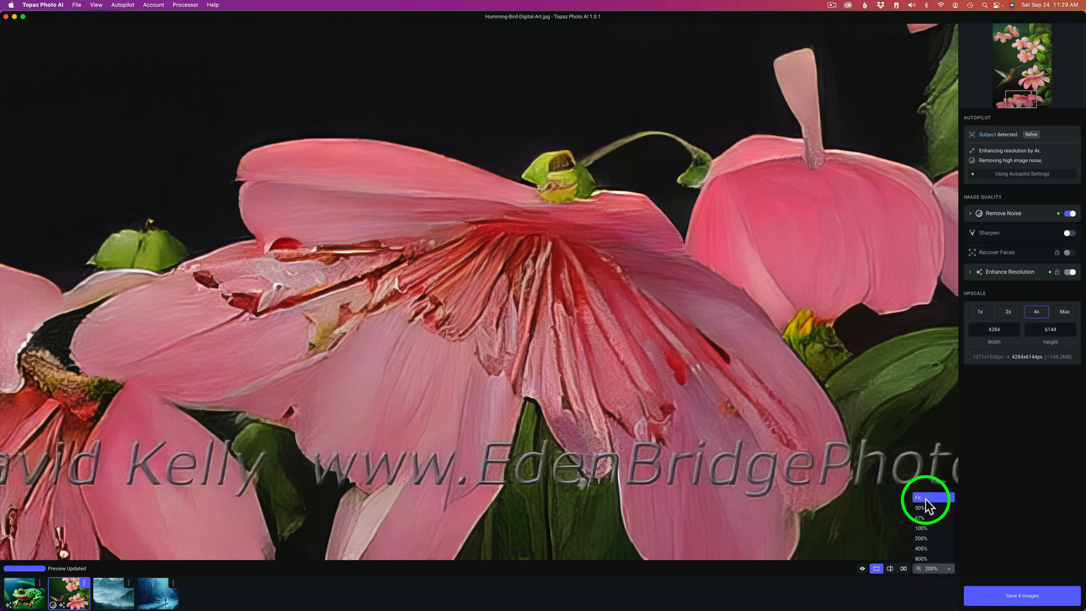
pyautogui.click(918, 497)
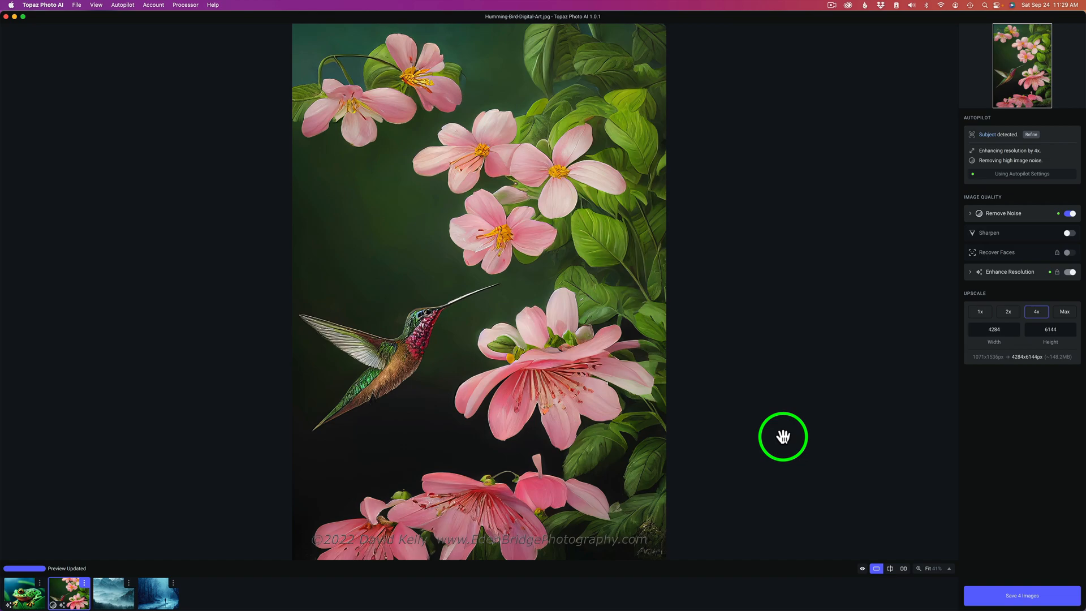
pyautogui.moveTo(817, 349)
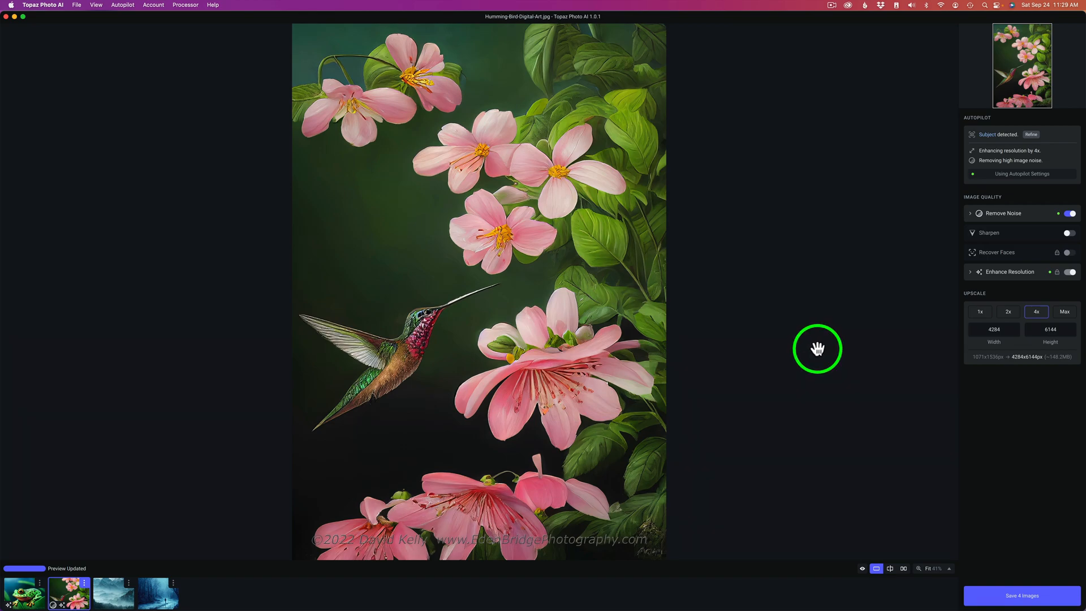
pyautogui.moveTo(112, 592)
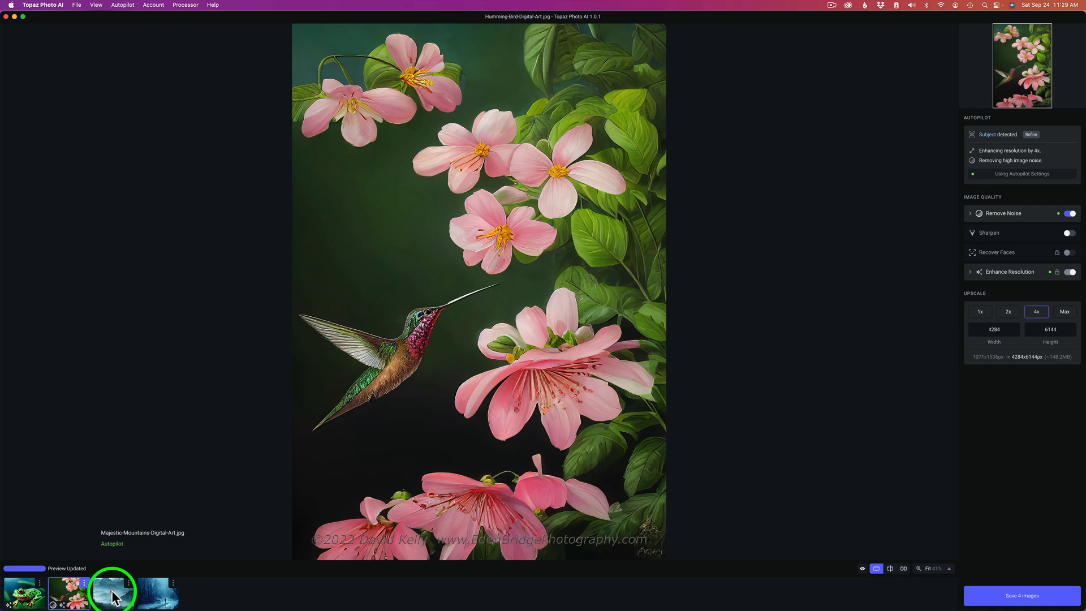
pyautogui.click(110, 592)
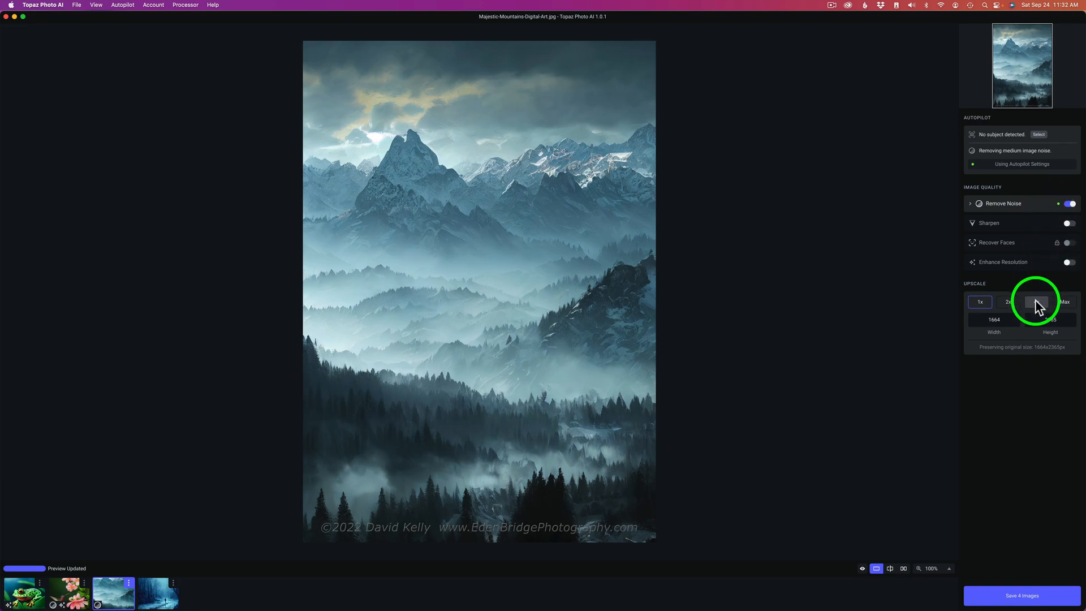
# Set the mountains to a 4x upscale at 6656×9460, check at 200%, then move to the snowy-night image.
pyautogui.click(1036, 301)
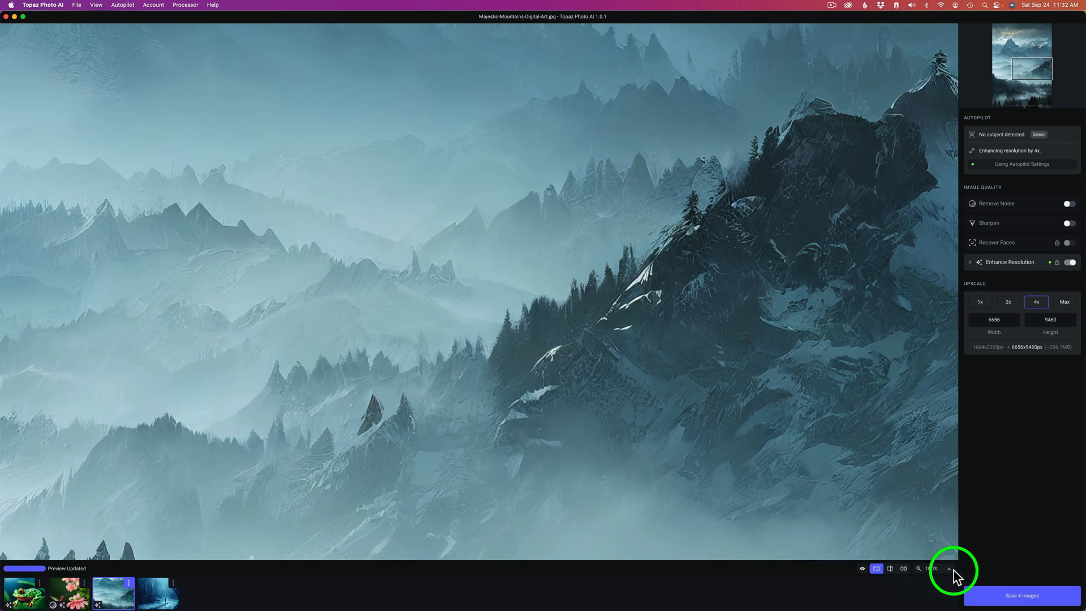
pyautogui.click(949, 569)
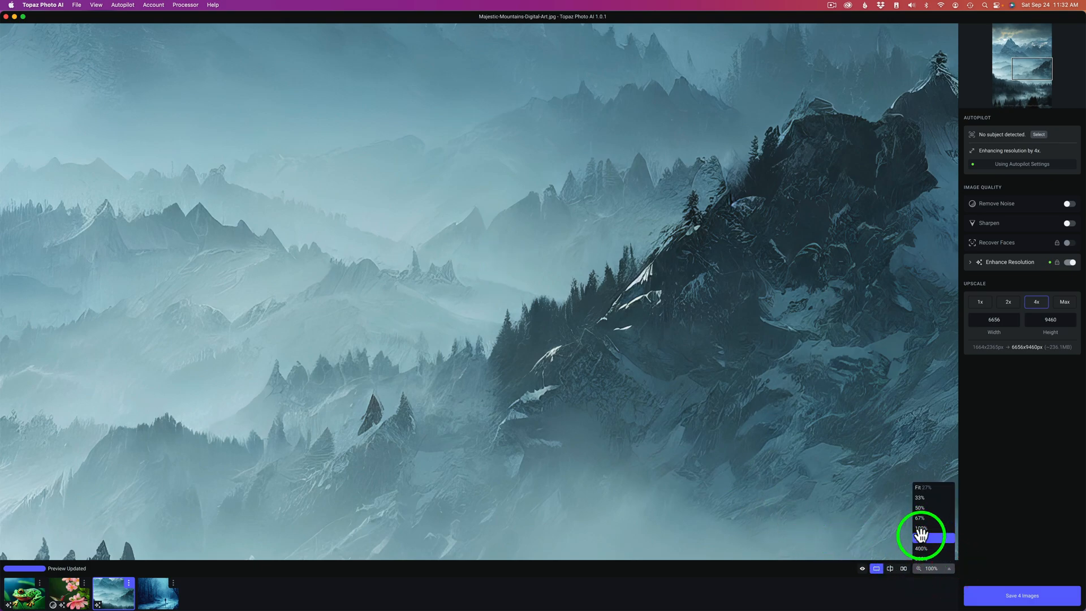
pyautogui.click(920, 527)
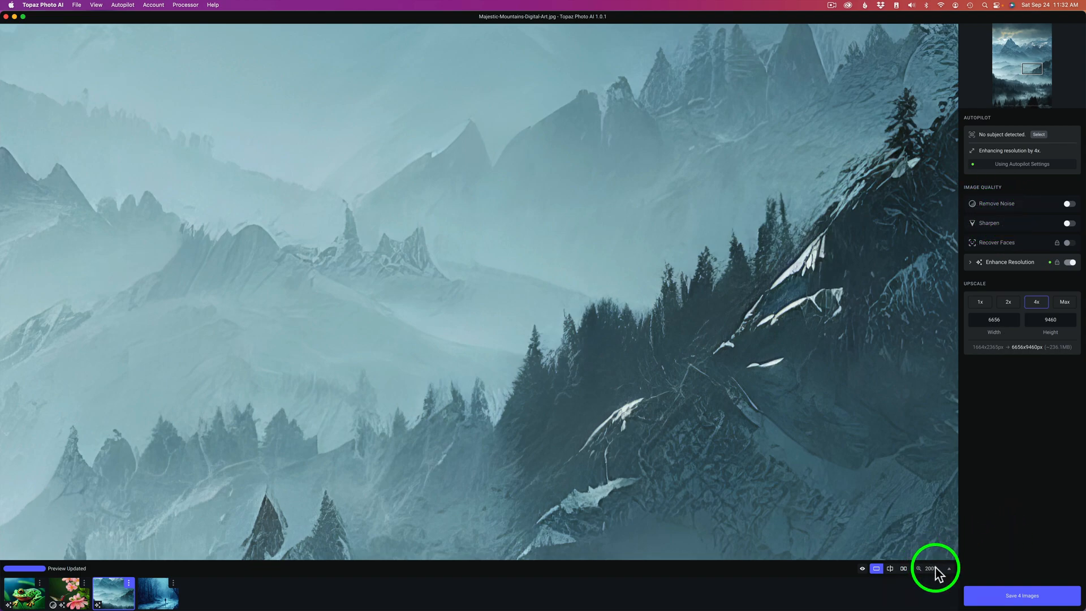
pyautogui.click(930, 568)
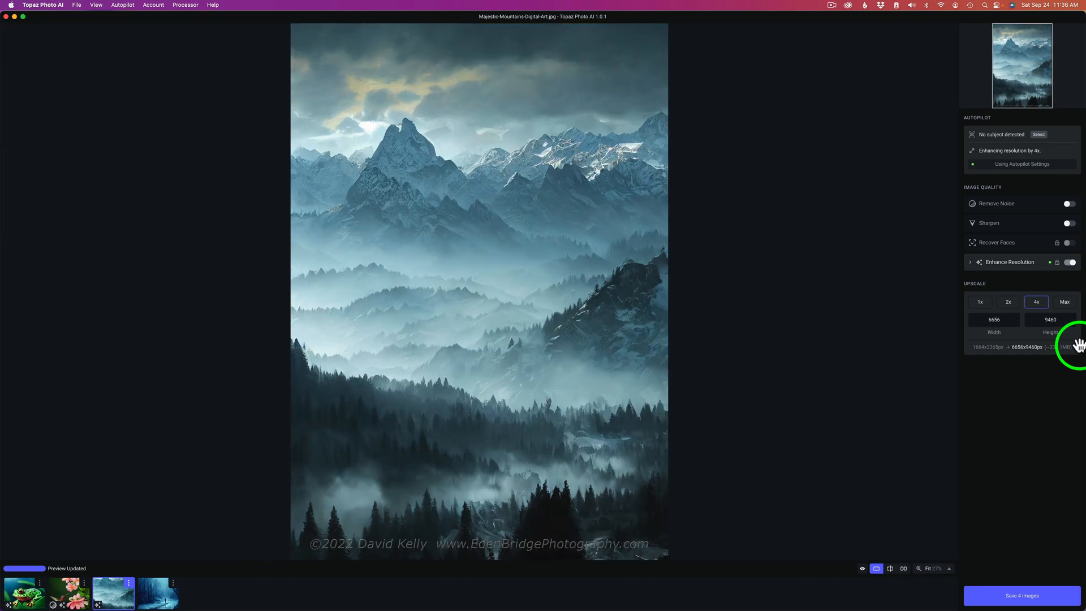
pyautogui.click(159, 594)
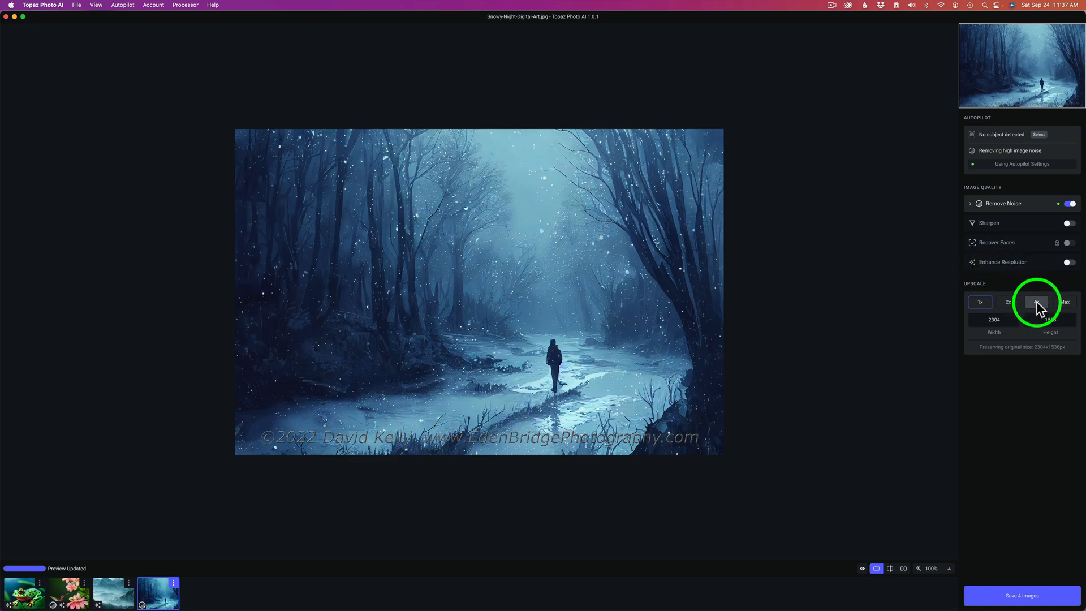
# Set the snowy night scene to a 4x upscale at 9216×6144 with Remove Noise turned off.
pyautogui.click(1036, 302)
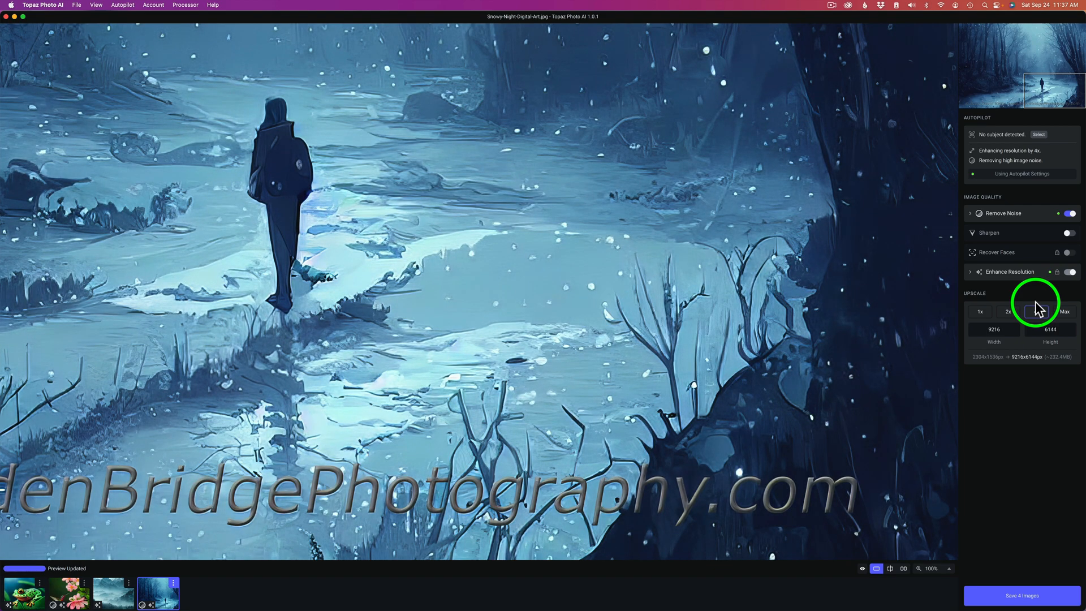
pyautogui.click(1037, 312)
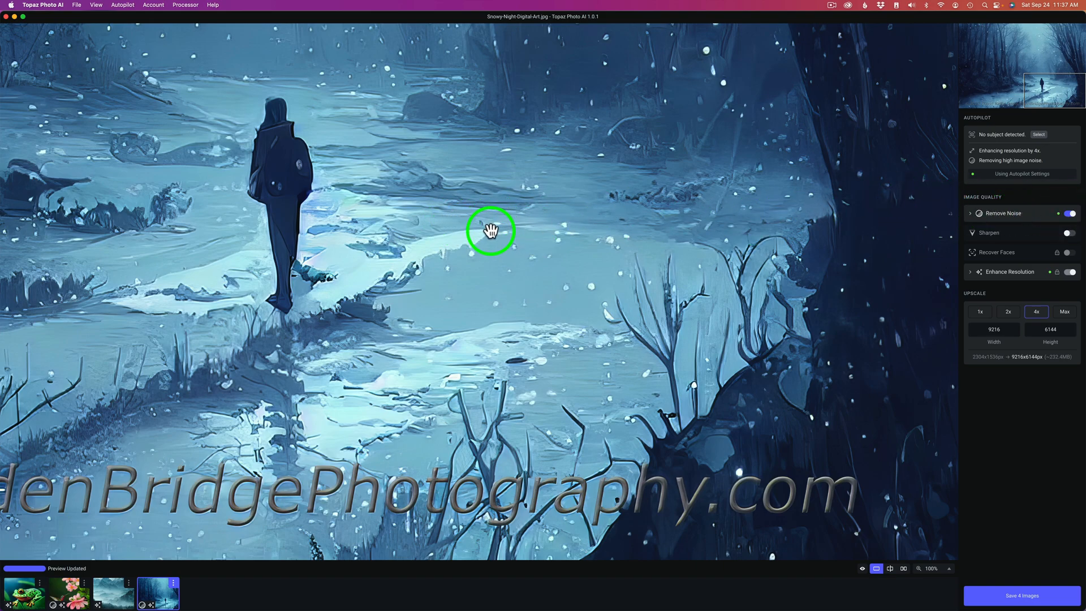
pyautogui.click(1070, 214)
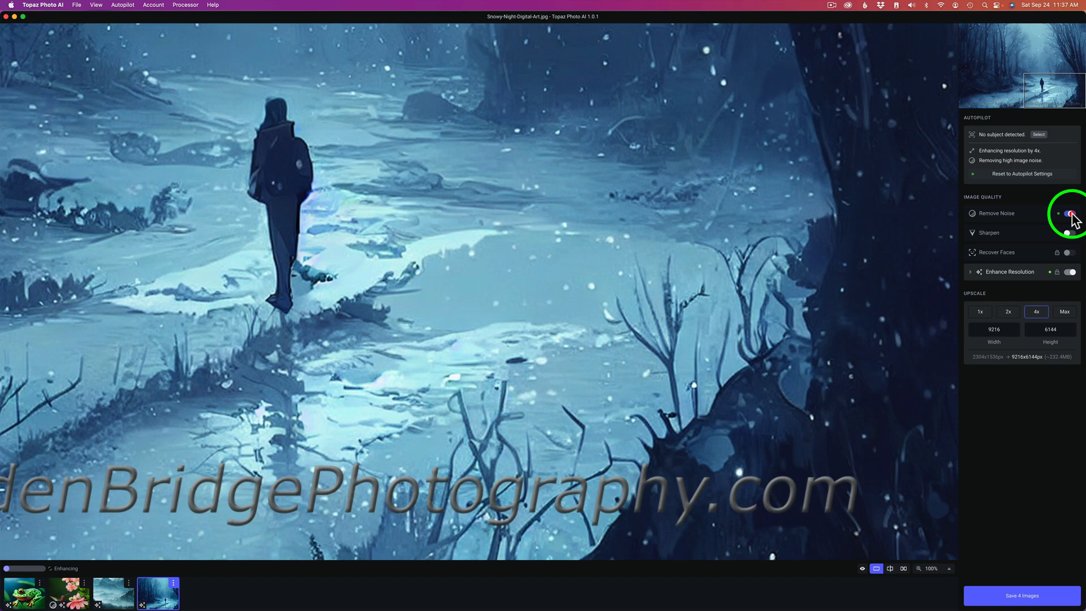
pyautogui.click(1069, 214)
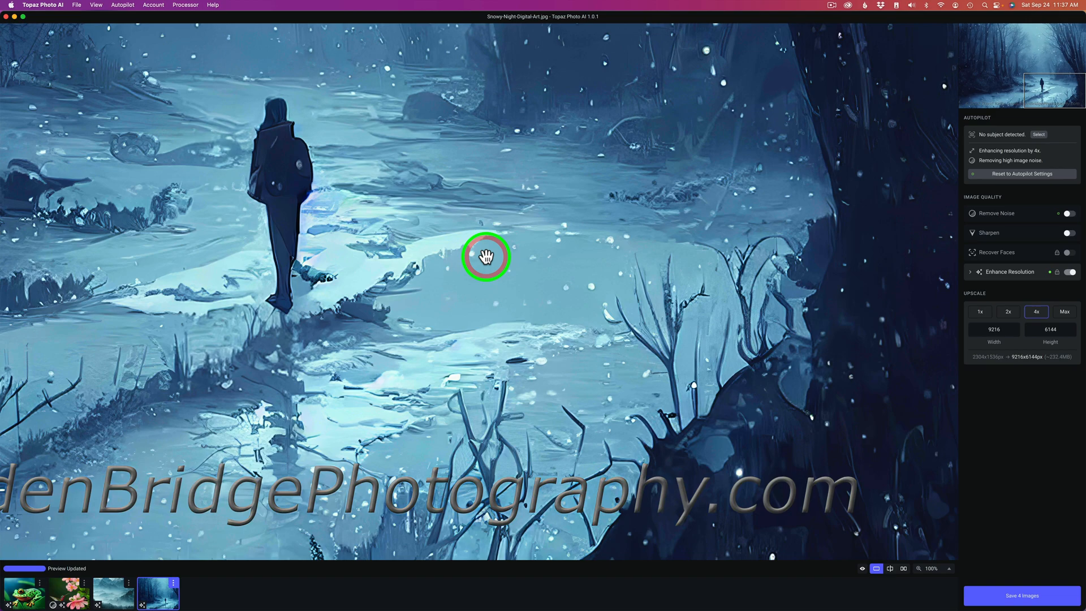
pyautogui.moveTo(1044, 221)
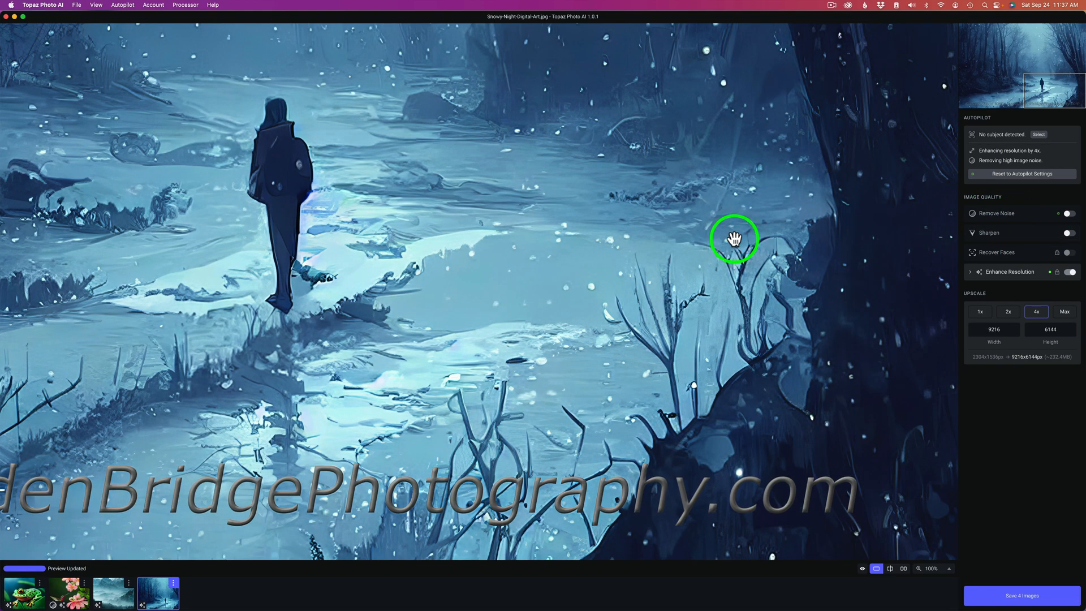
pyautogui.moveTo(875, 361)
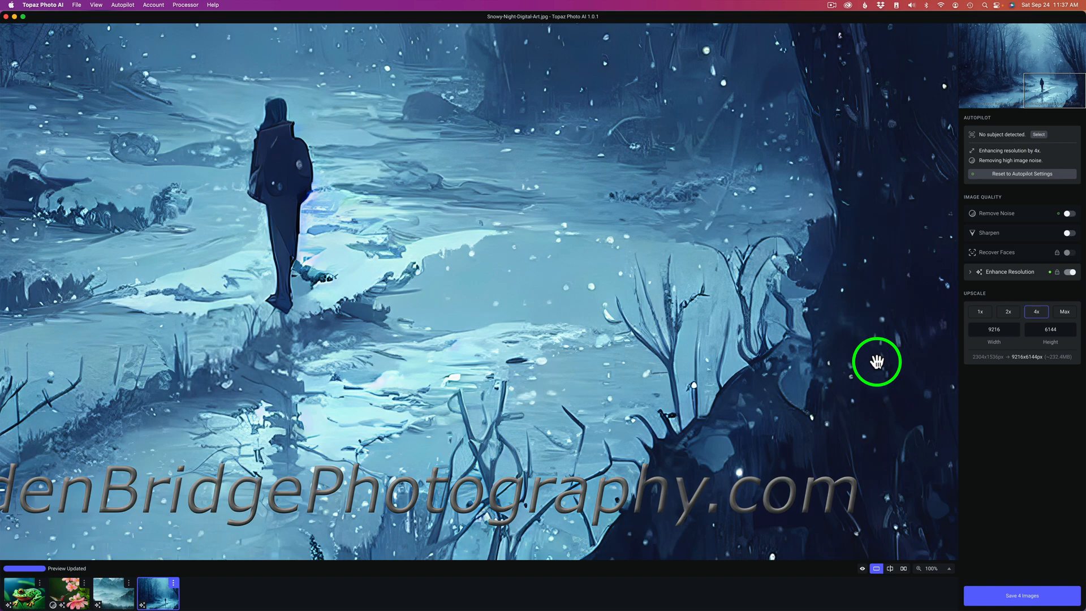
pyautogui.click(933, 569)
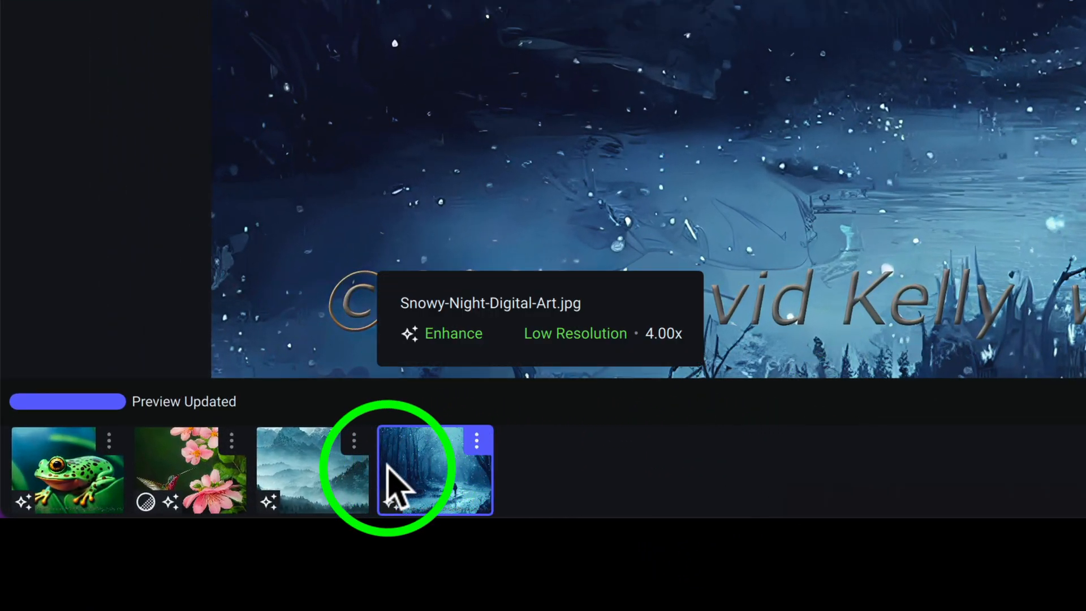
pyautogui.moveTo(183, 471)
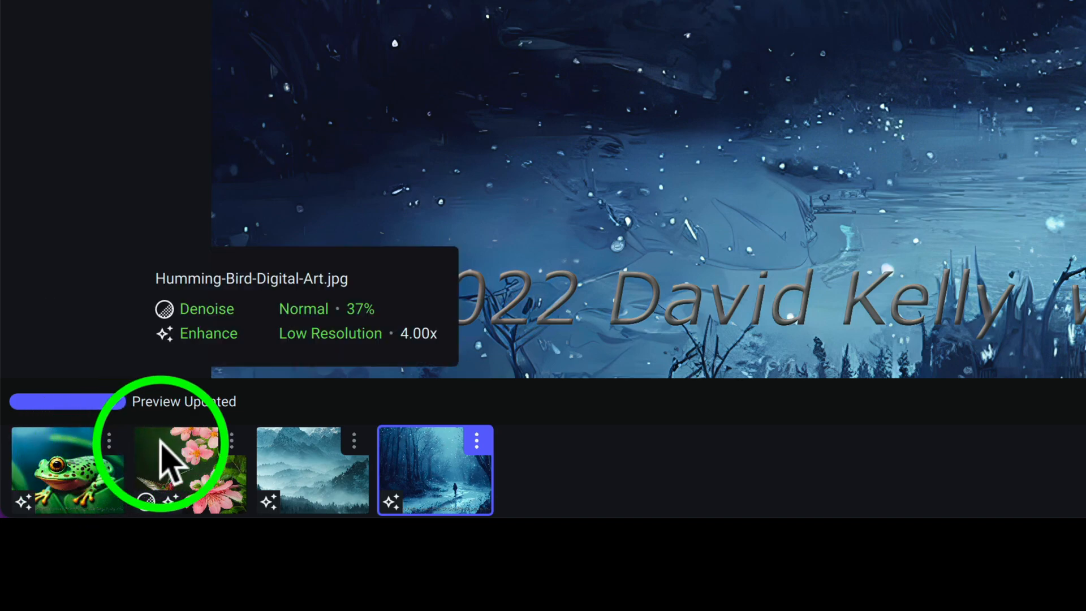
pyautogui.moveTo(194, 474)
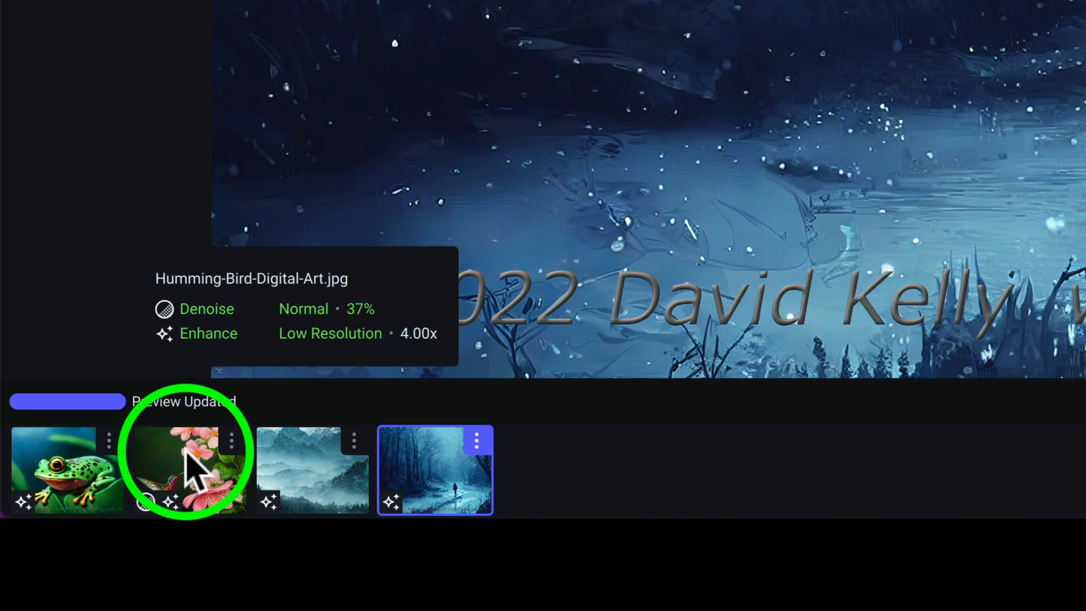
pyautogui.moveTo(312, 470)
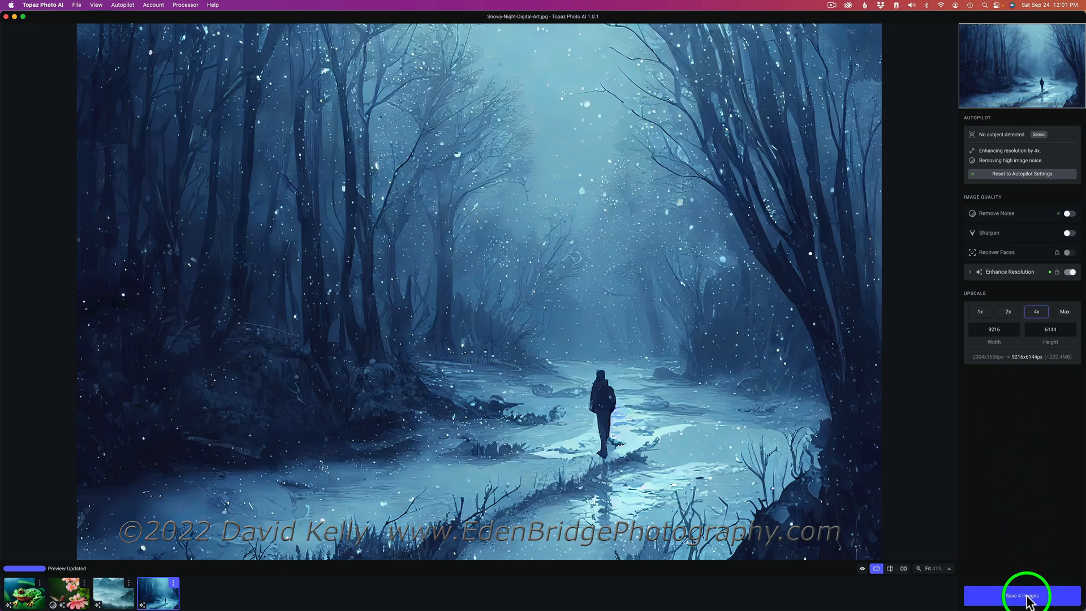
# Export all four images as quality-100 JPEGs to the original folder without filter names in file names.
pyautogui.click(1022, 596)
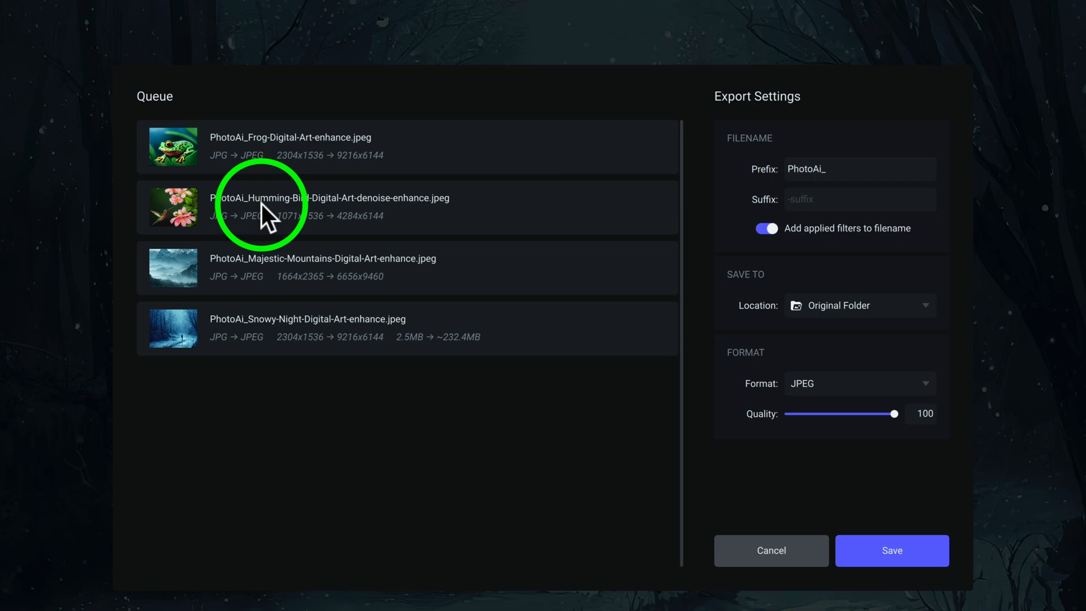
pyautogui.moveTo(354, 218)
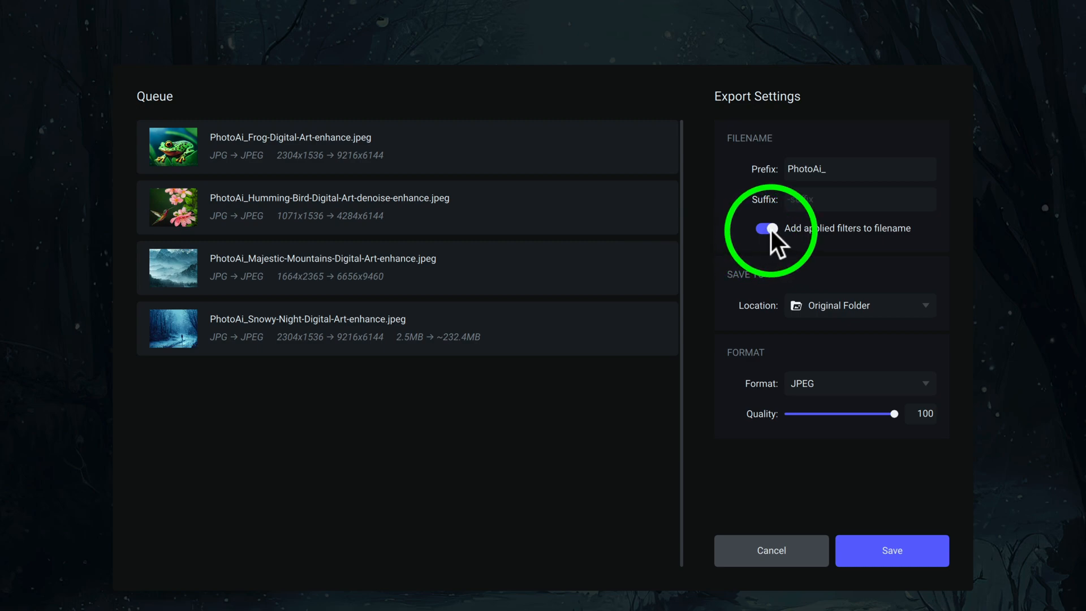
pyautogui.click(766, 227)
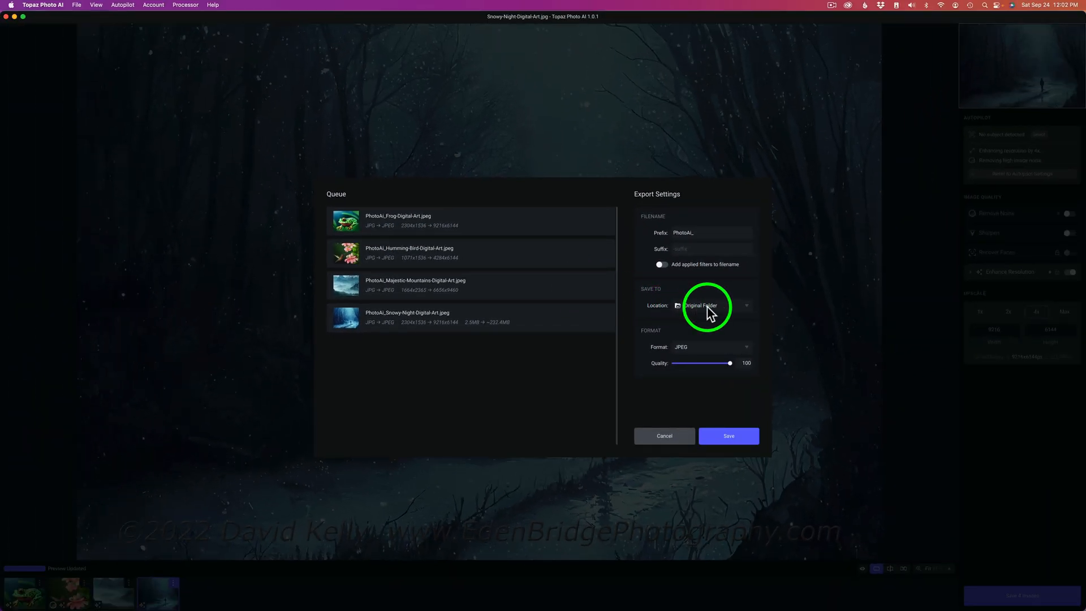
pyautogui.moveTo(434, 280)
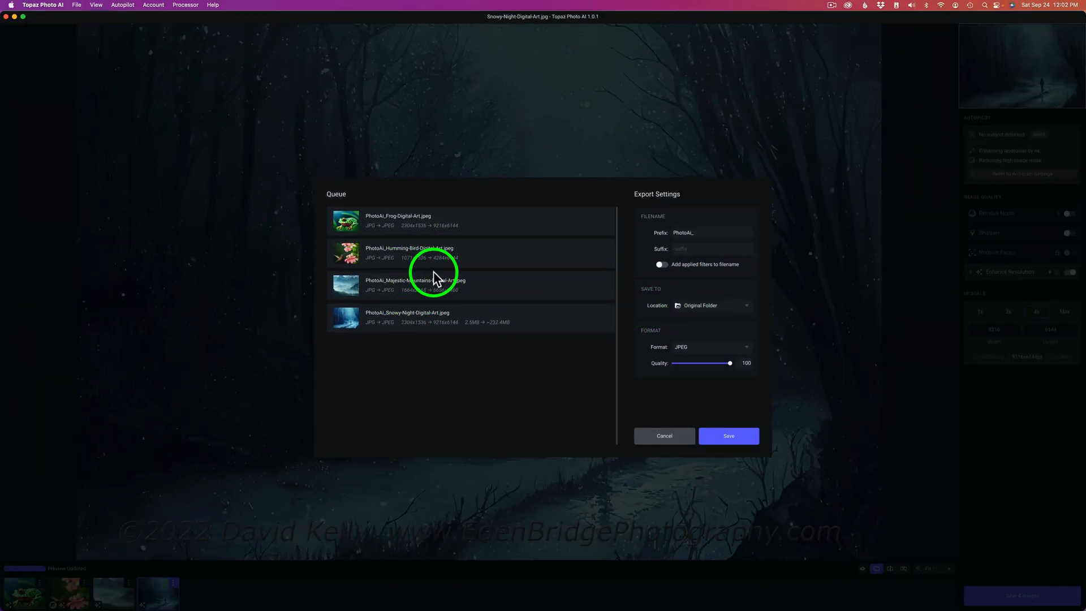
pyautogui.moveTo(686, 301)
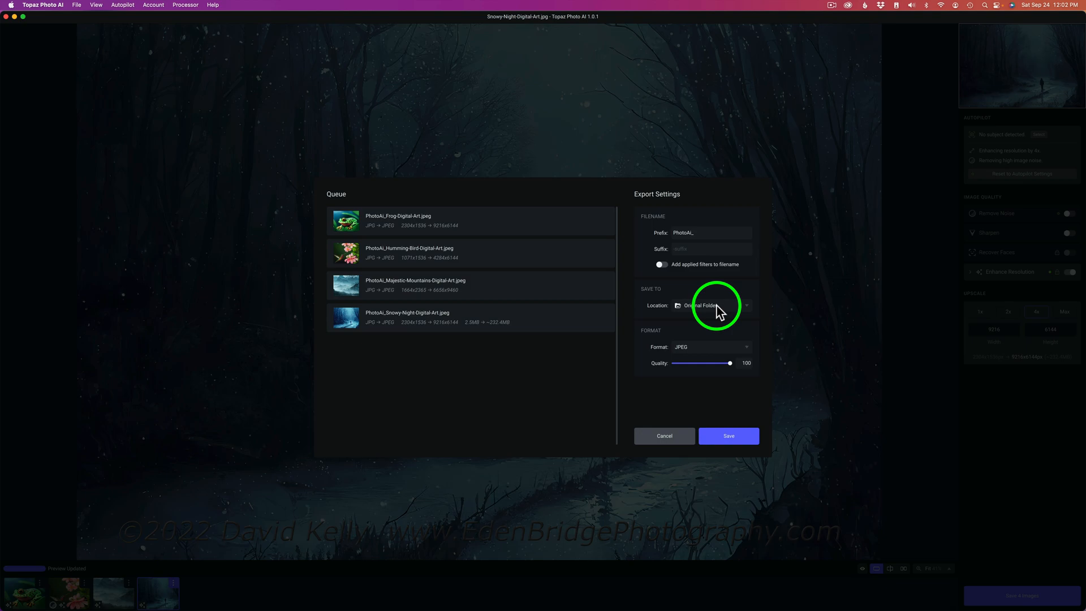
pyautogui.click(747, 306)
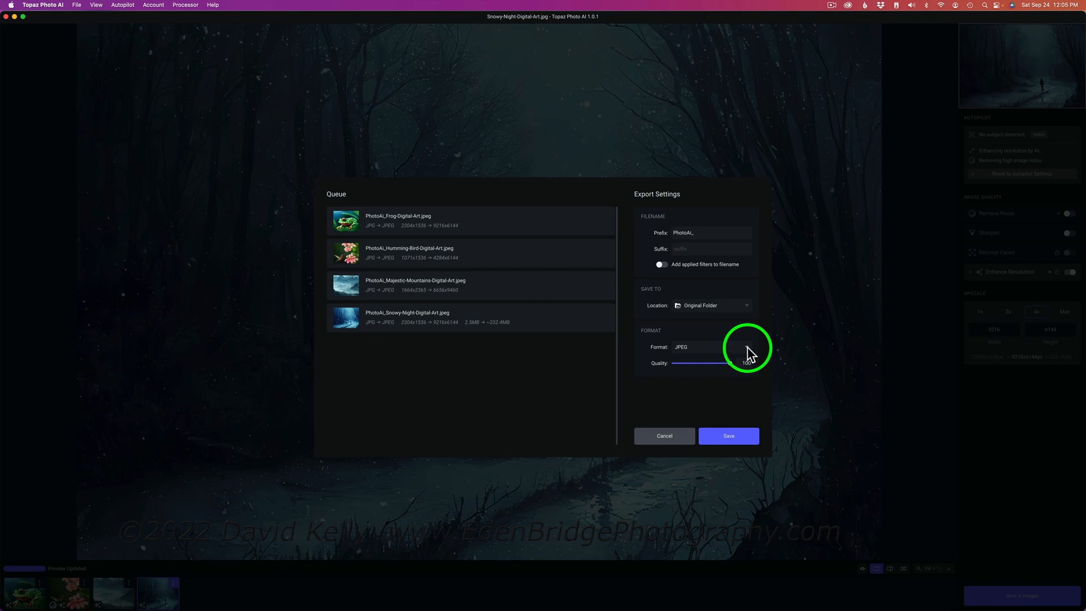
pyautogui.click(711, 346)
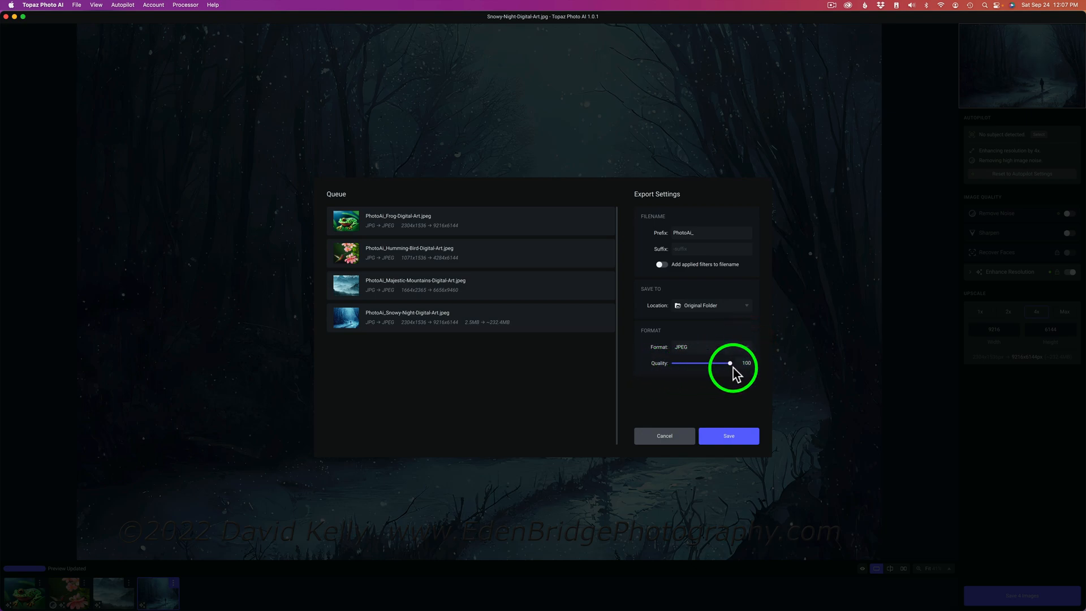
pyautogui.moveTo(731, 363); pyautogui.dragTo(706, 363)
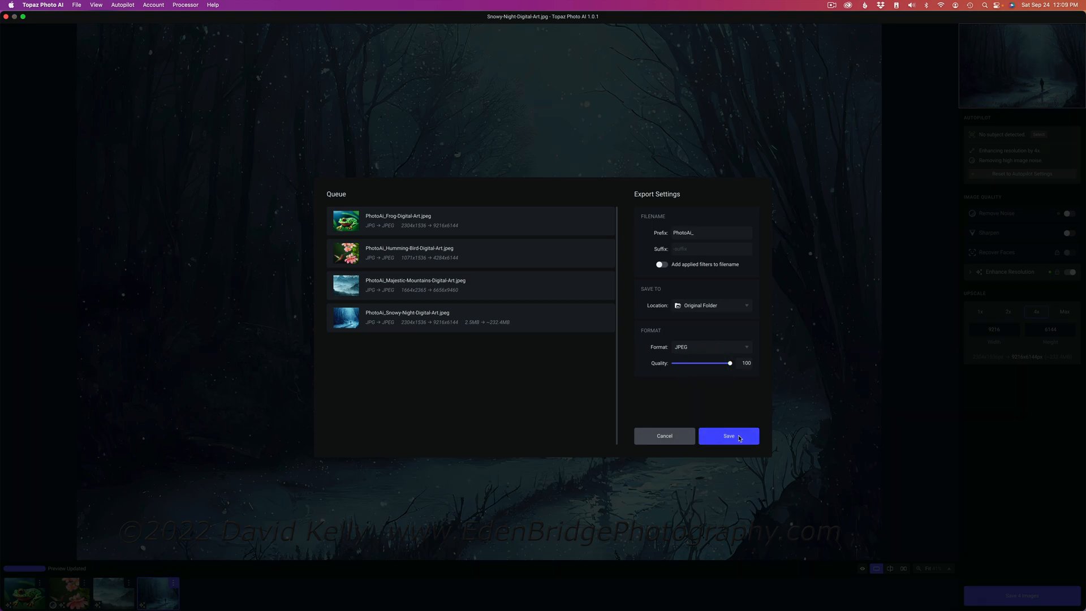
pyautogui.click(728, 435)
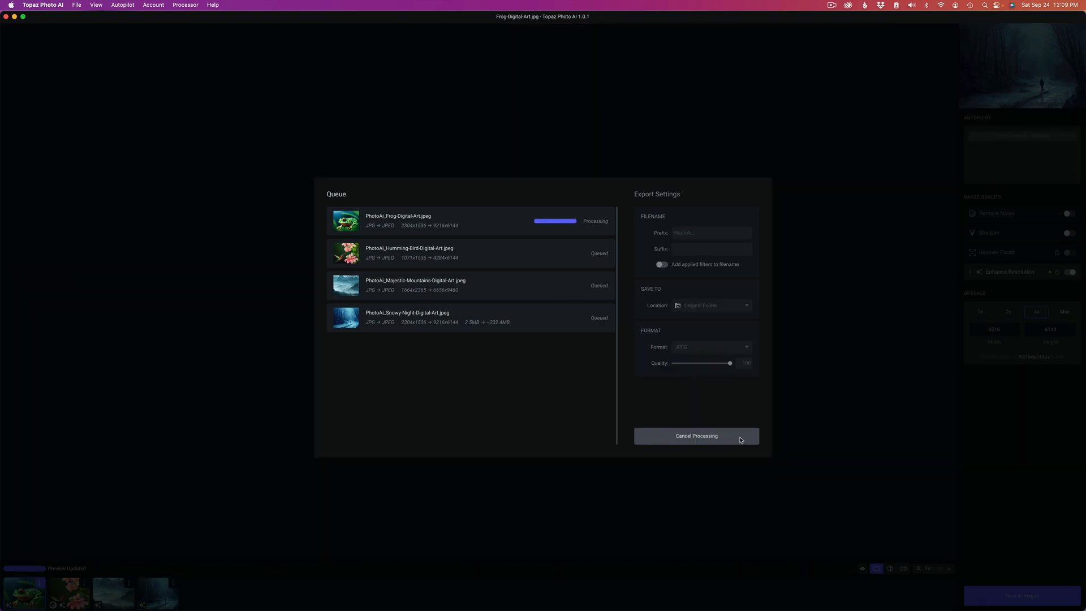